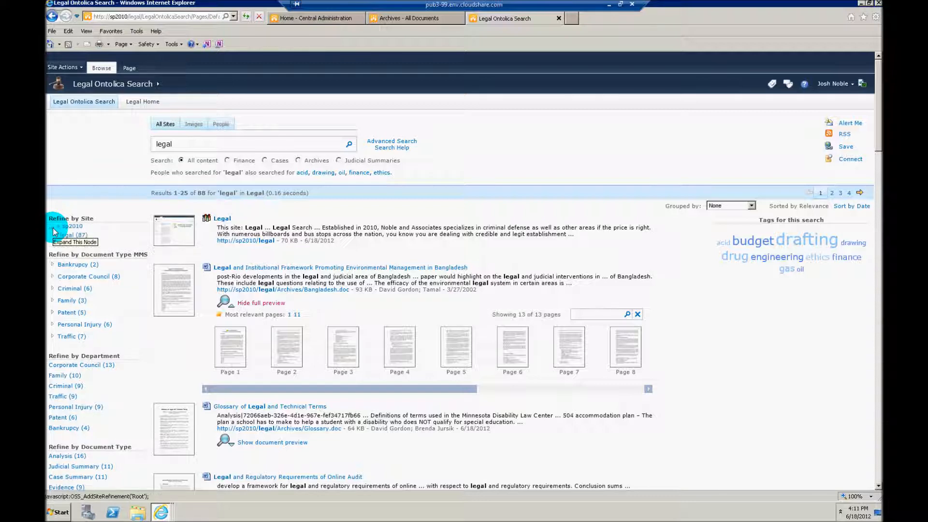
- Collapse the sp2010 site refiner node and scroll down to the Document Type MMS refiner
{"action": "left_click", "coordinate": [58, 235]}
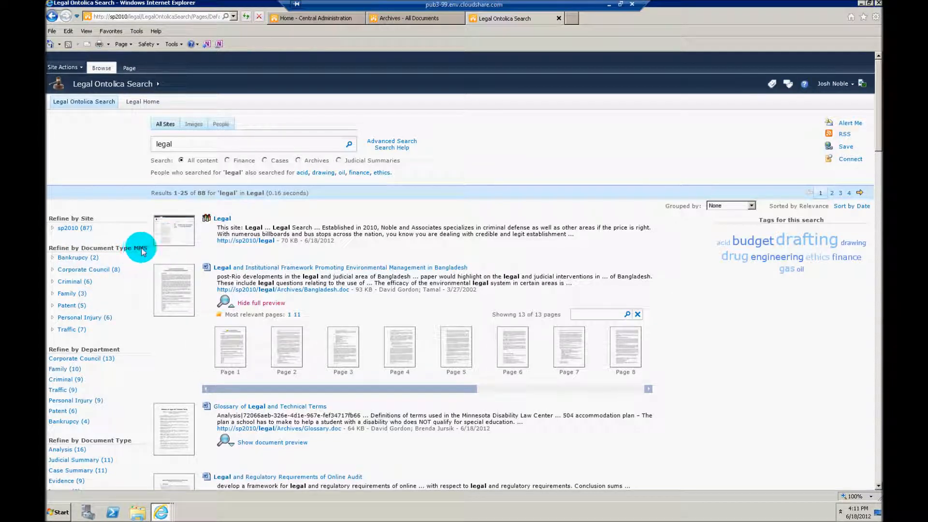
{"action": "mouse_move", "coordinate": [399, 234]}
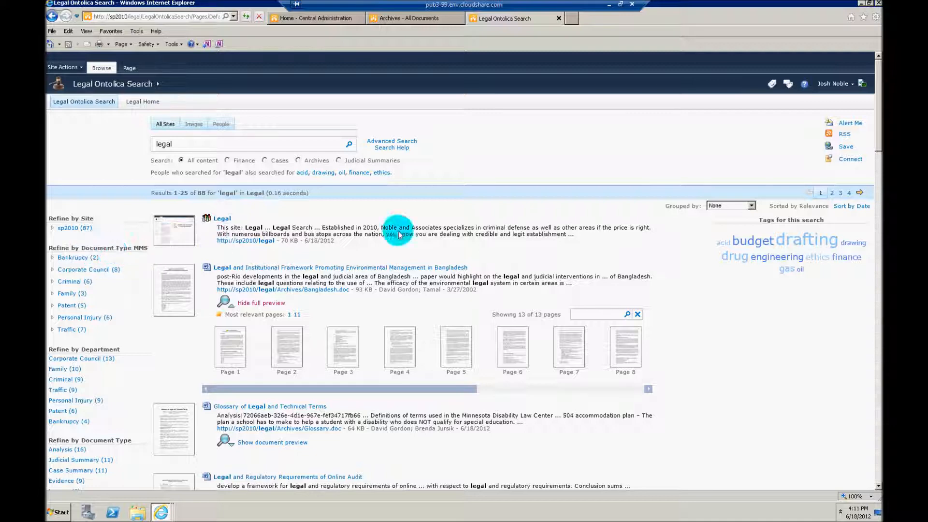
{"action": "scroll", "scroll_direction": "down", "scroll_amount": 3}
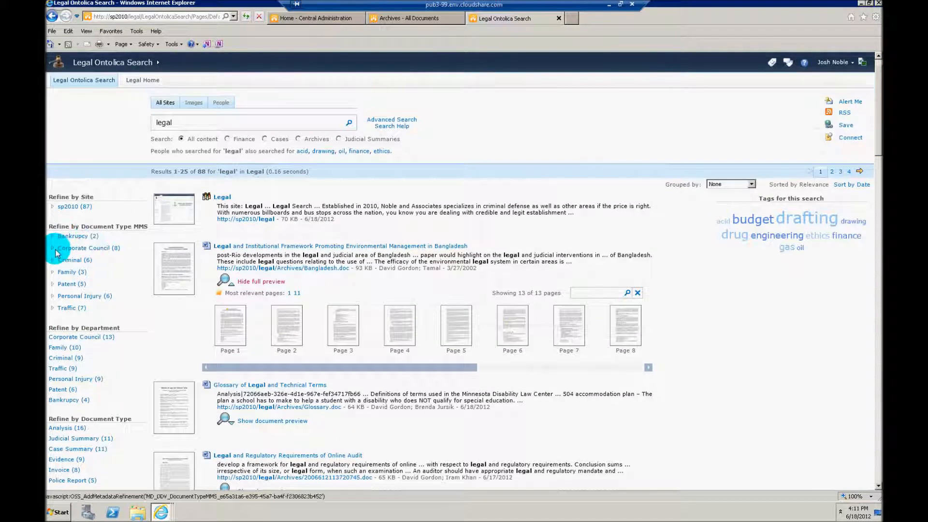
- Expand Corporate Council, refine to Evidence, clear, then refine to Judicial Summary and remove it
{"action": "left_click", "coordinate": [53, 248]}
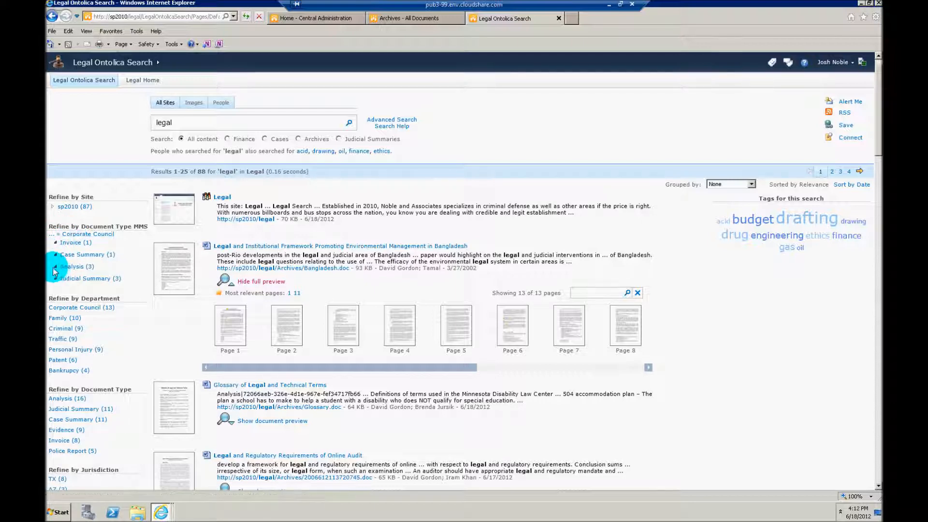
{"action": "mouse_move", "coordinate": [70, 267]}
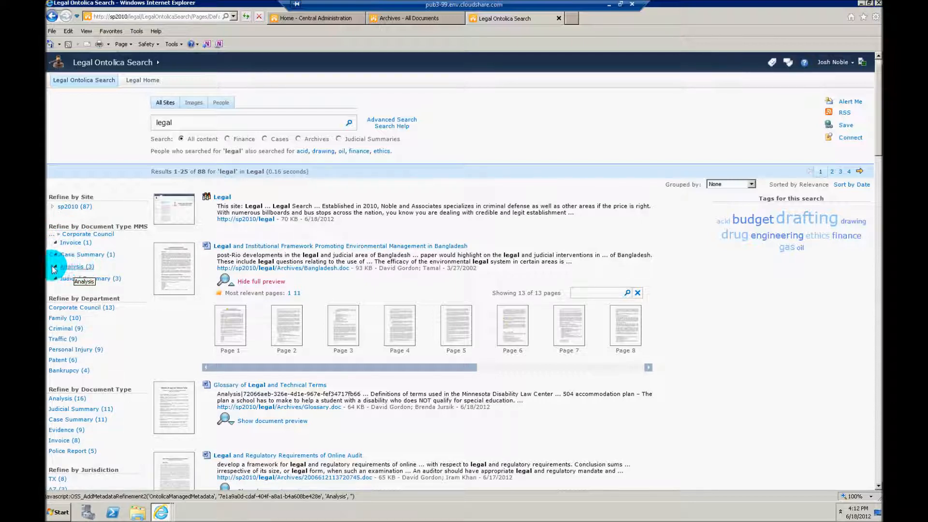
{"action": "mouse_move", "coordinate": [70, 266]}
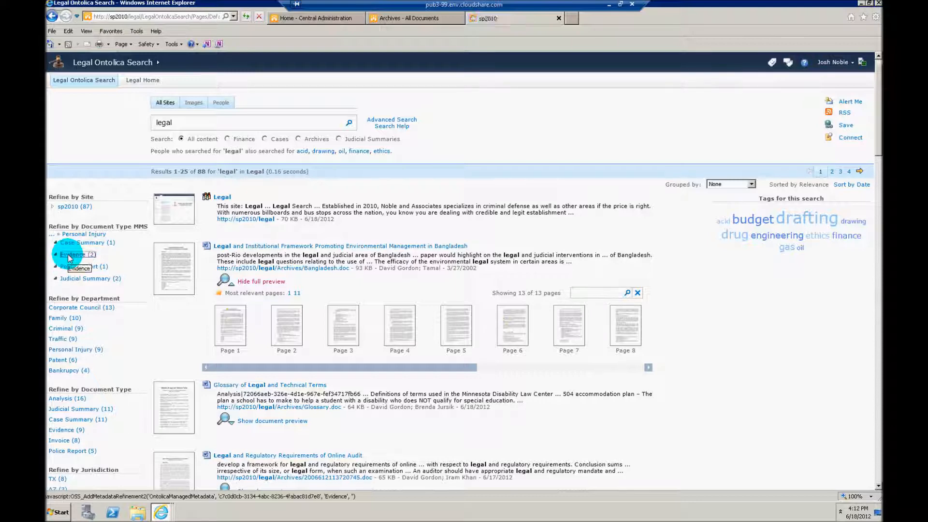
{"action": "left_click", "coordinate": [69, 254]}
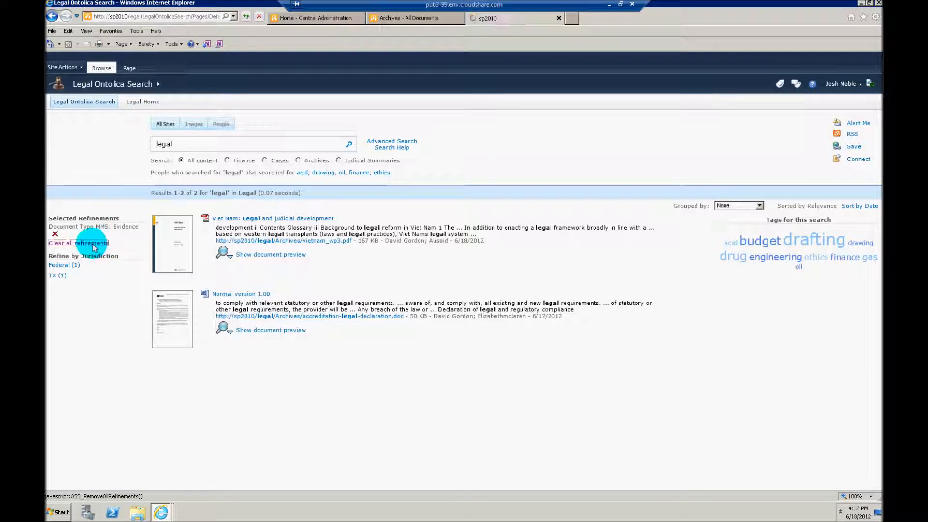
{"action": "left_click", "coordinate": [79, 243]}
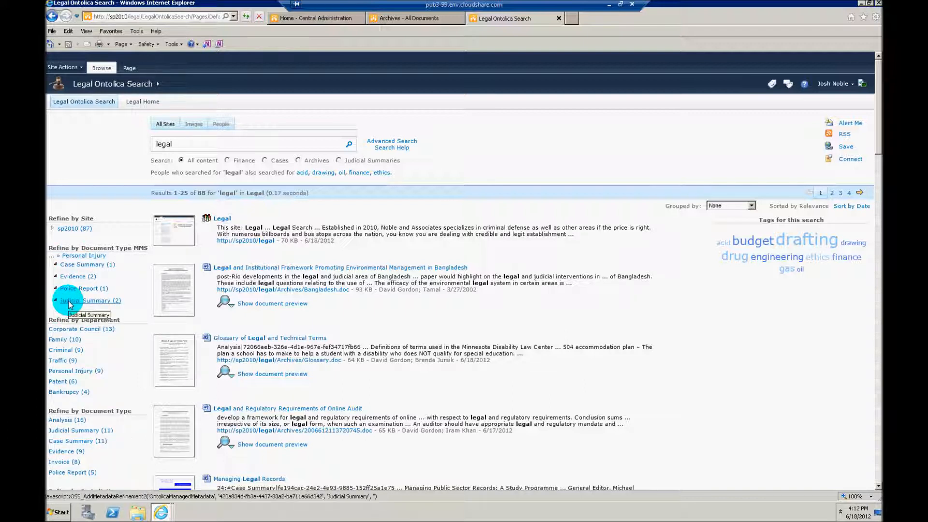
{"action": "left_click", "coordinate": [87, 300]}
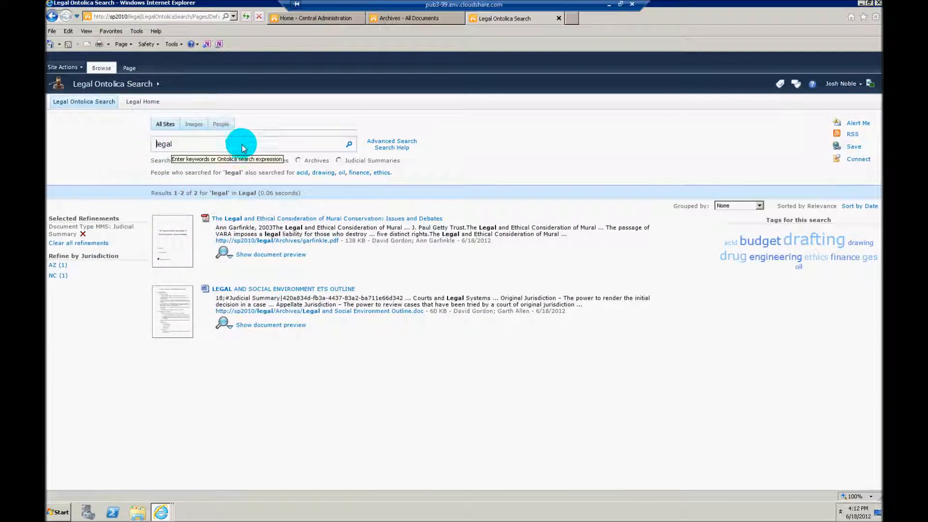
{"action": "mouse_move", "coordinate": [83, 234]}
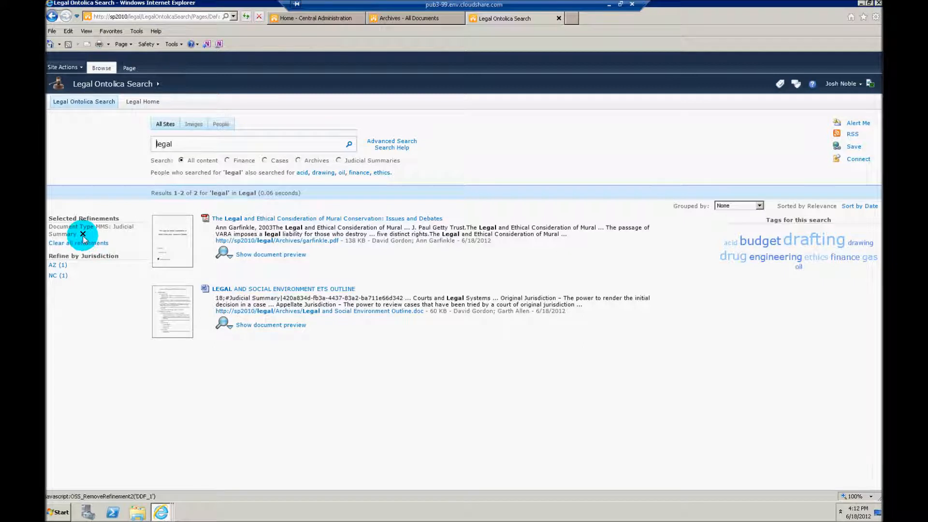
{"action": "mouse_move", "coordinate": [82, 234]}
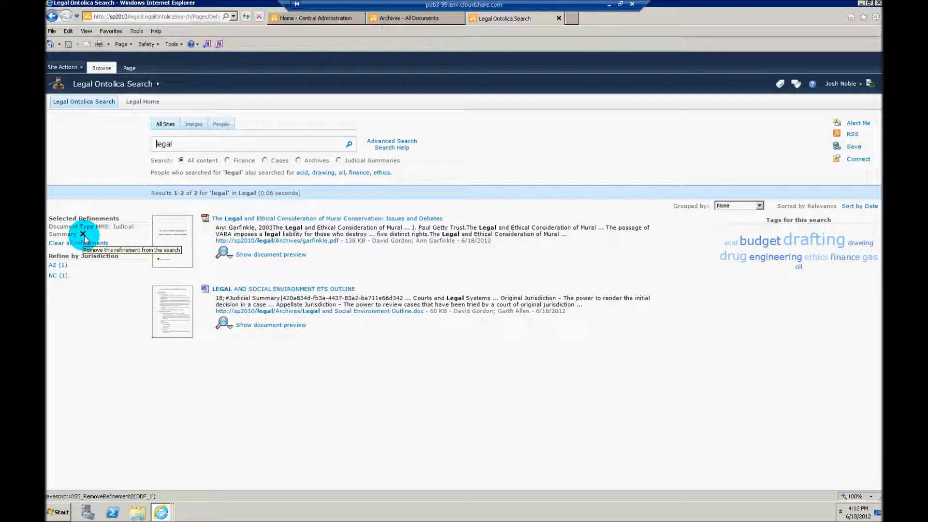
{"action": "left_click", "coordinate": [295, 18]}
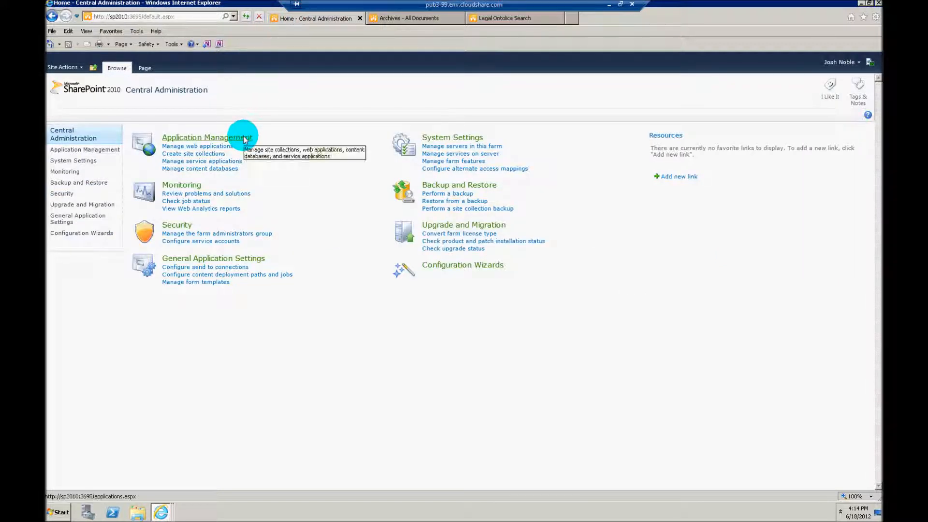
- Open Managed Metadata Service from Application Management's service applications list
{"action": "left_click", "coordinate": [202, 138]}
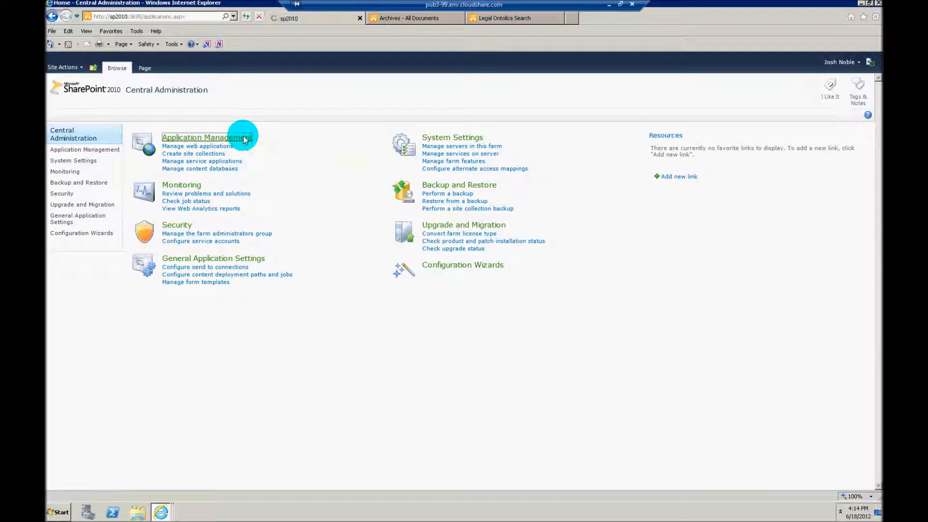
{"action": "left_click", "coordinate": [201, 137]}
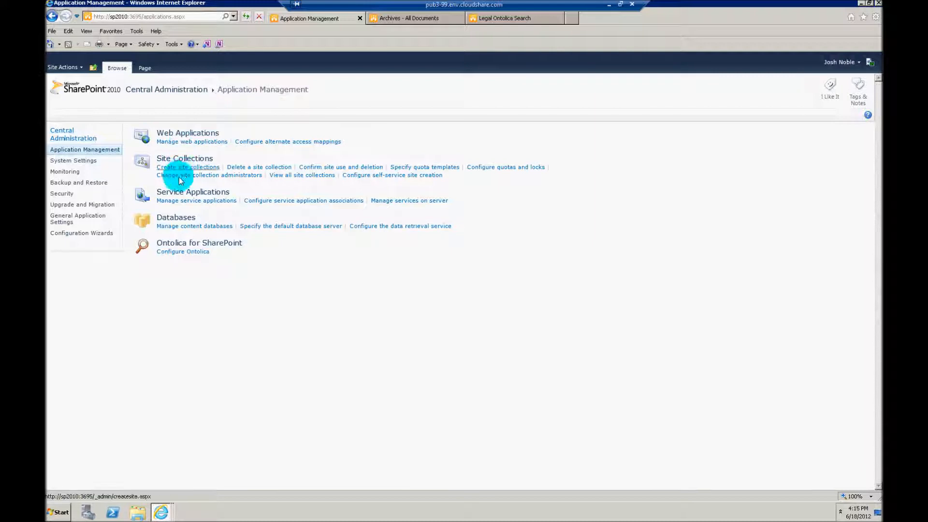
{"action": "mouse_move", "coordinate": [184, 201]}
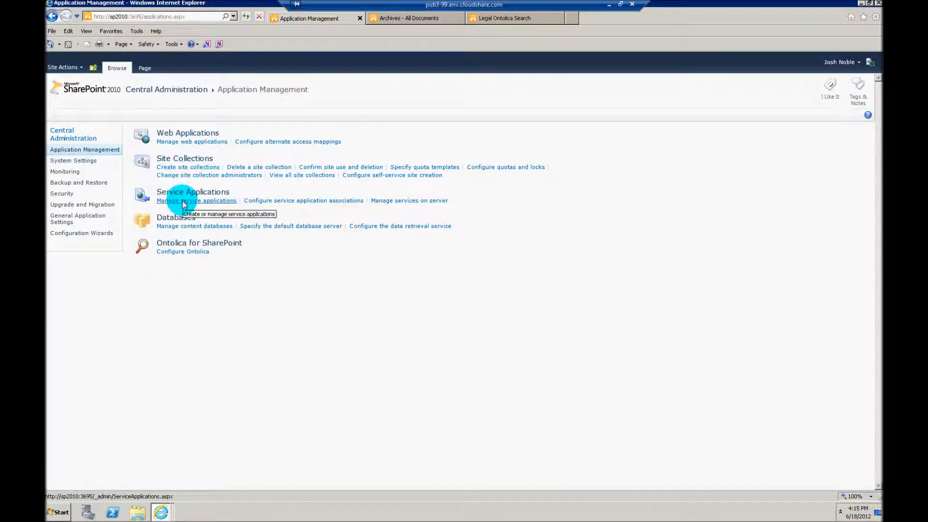
{"action": "left_click", "coordinate": [196, 201]}
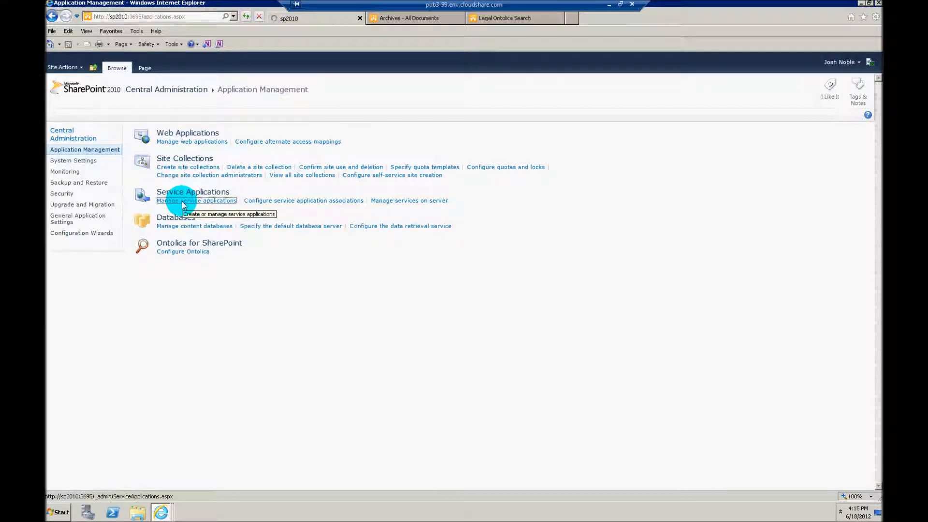
{"action": "left_click", "coordinate": [197, 200]}
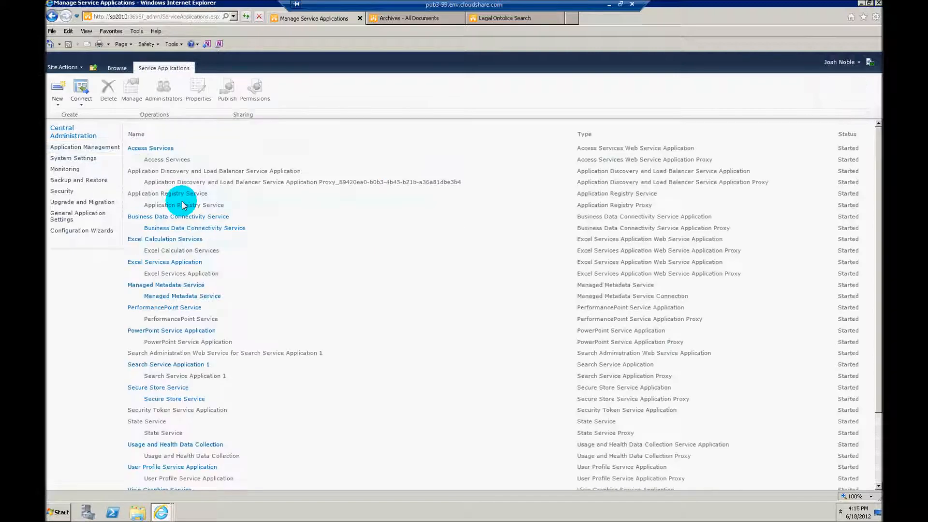
{"action": "mouse_move", "coordinate": [174, 376]}
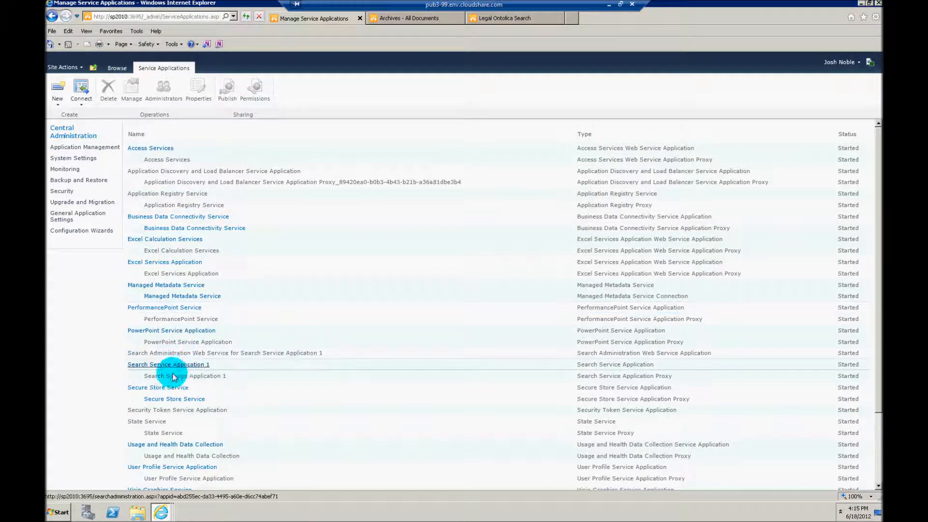
{"action": "scroll", "scroll_direction": "down", "scroll_amount": 3}
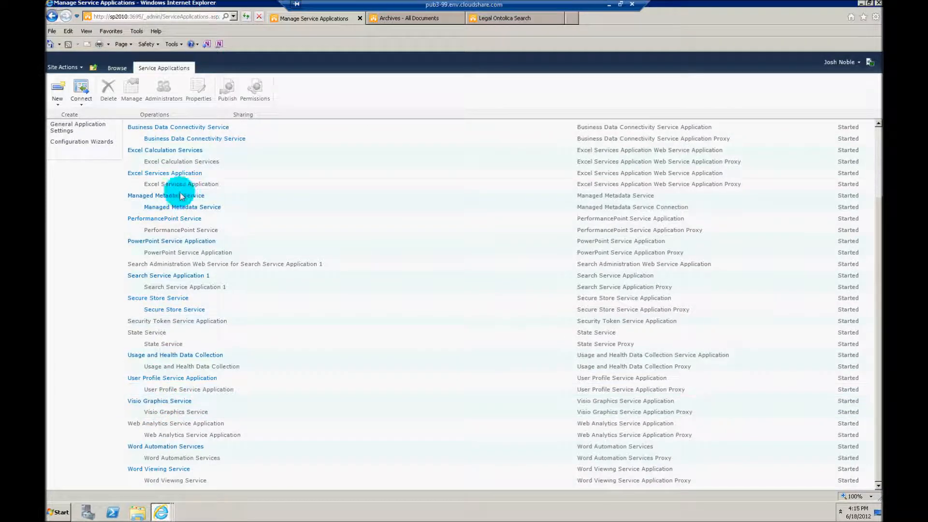
{"action": "left_click", "coordinate": [154, 195]}
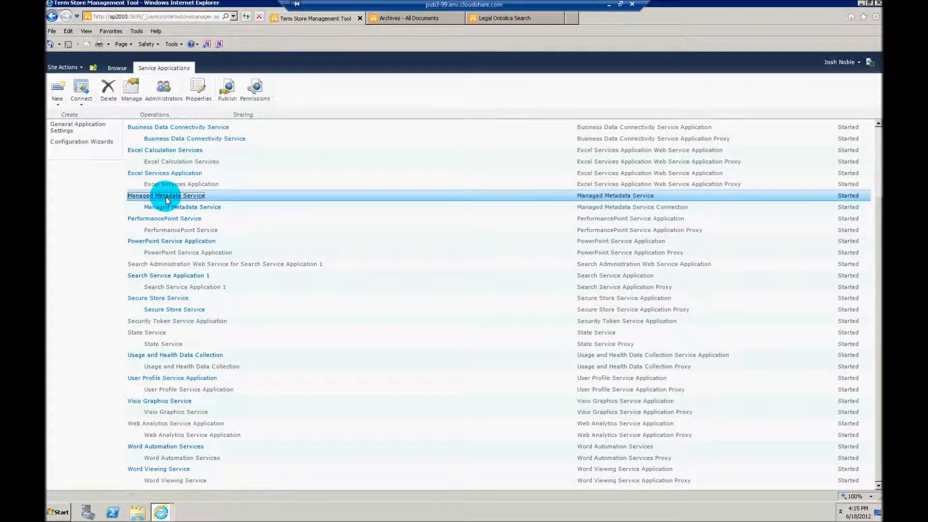
- Select the Legal Document Type group and expand its Department and Corporate Council terms
{"action": "left_click", "coordinate": [166, 195]}
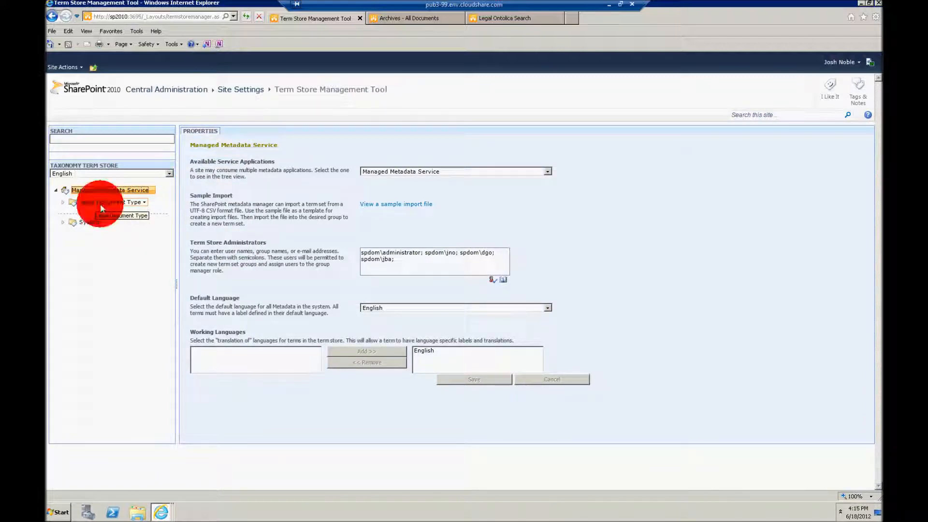
{"action": "left_click", "coordinate": [111, 202]}
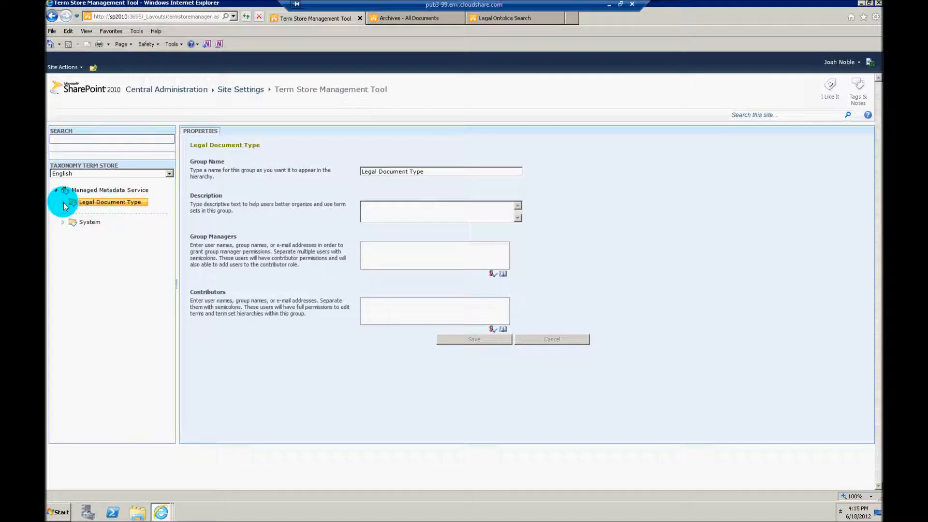
{"action": "left_click", "coordinate": [62, 202]}
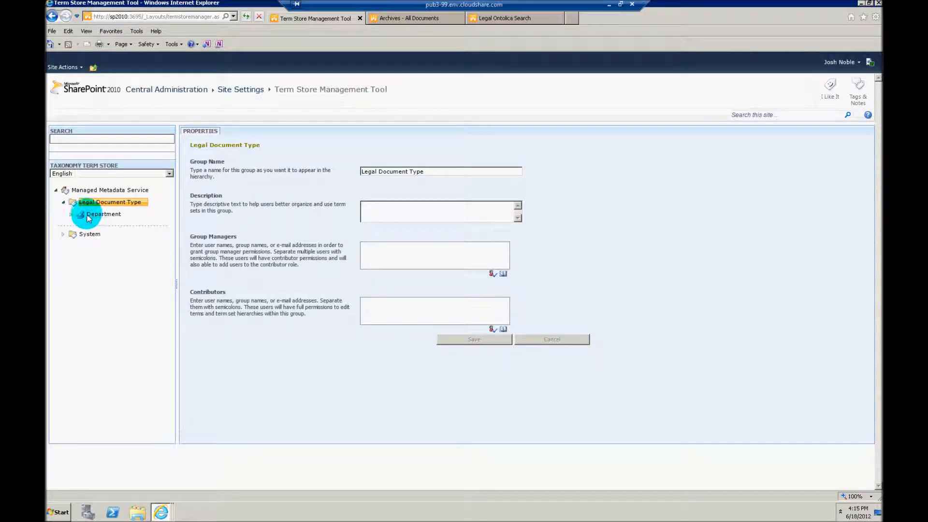
{"action": "left_click", "coordinate": [79, 215]}
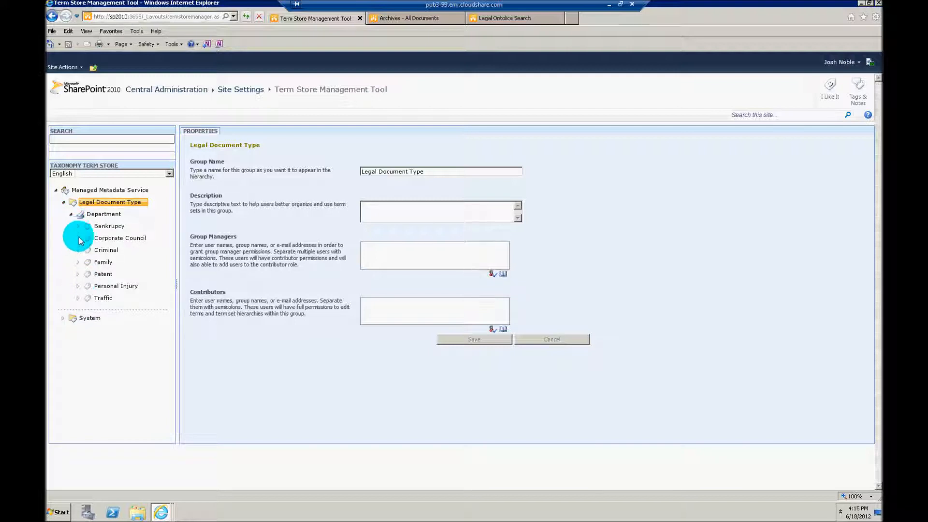
{"action": "left_click", "coordinate": [78, 238]}
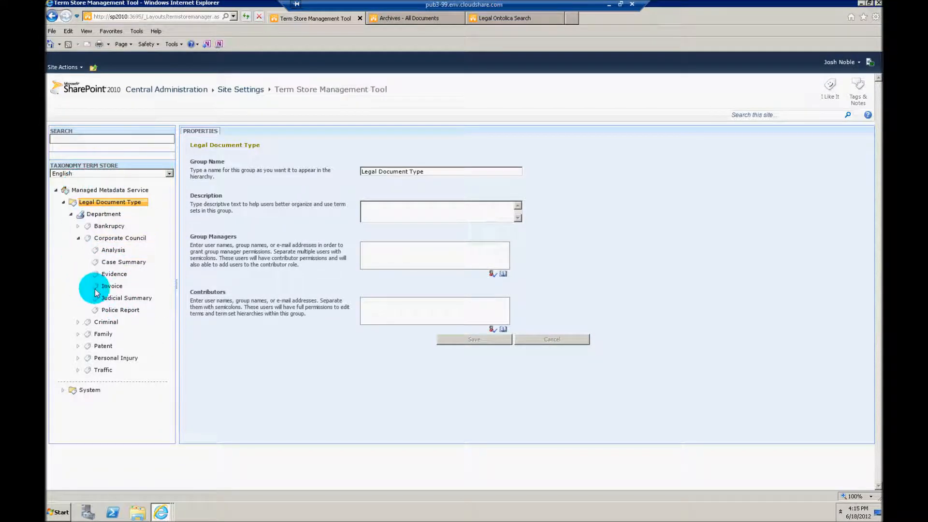
{"action": "mouse_move", "coordinate": [112, 286]}
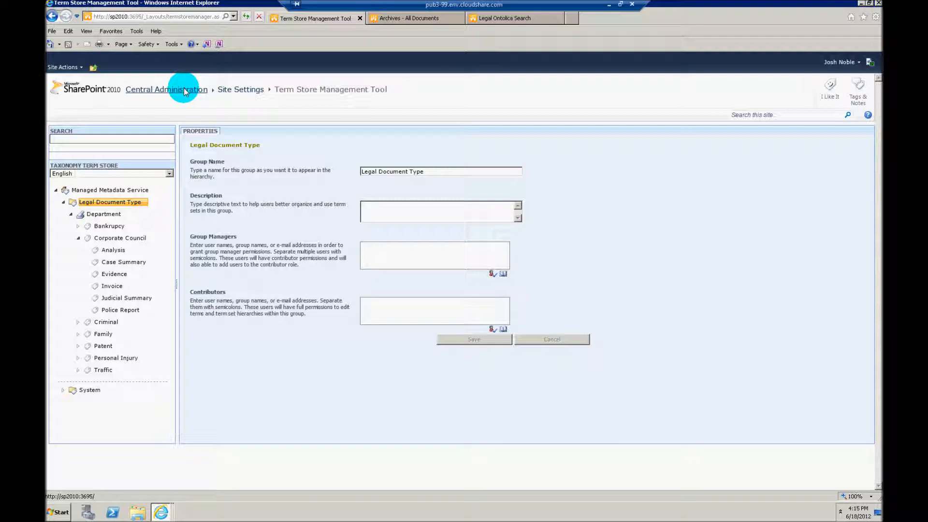
- Open Search Service Application 1 administration from Central Administration's service applications
{"action": "left_click", "coordinate": [166, 90]}
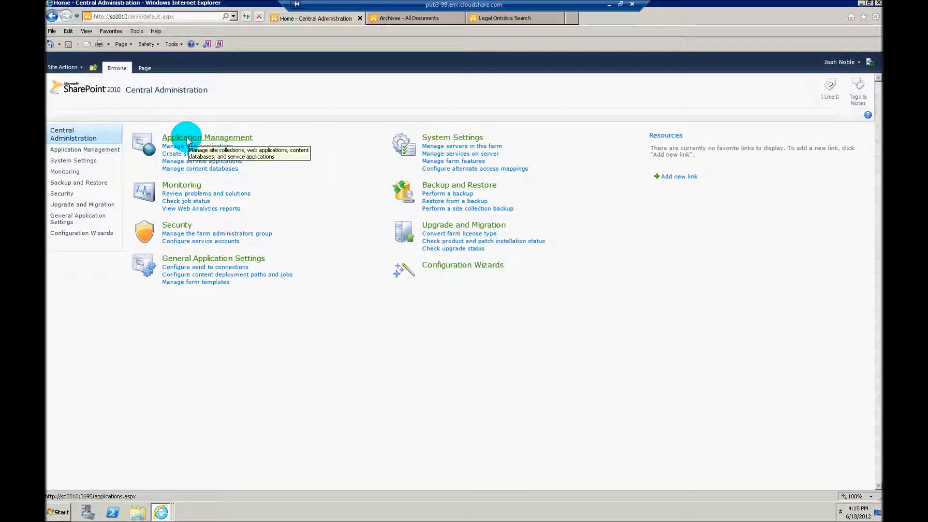
{"action": "left_click", "coordinate": [208, 138]}
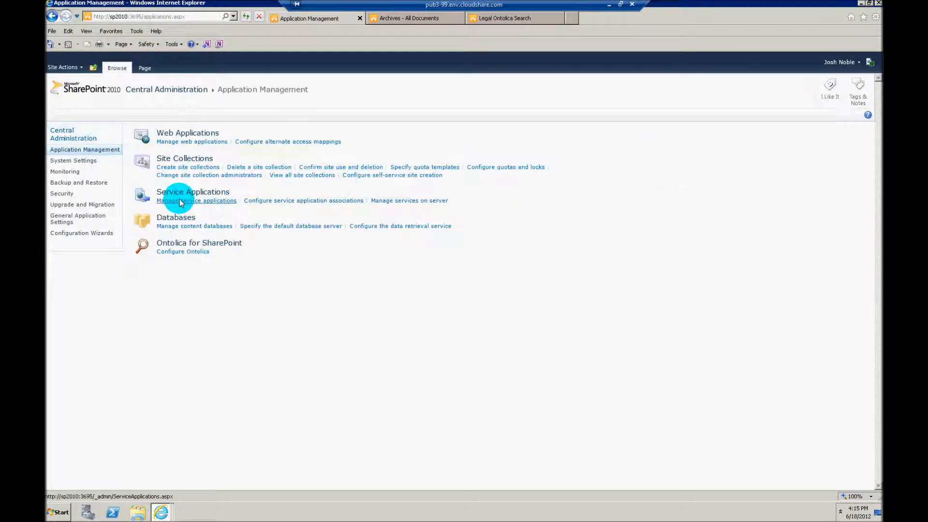
{"action": "left_click", "coordinate": [196, 200]}
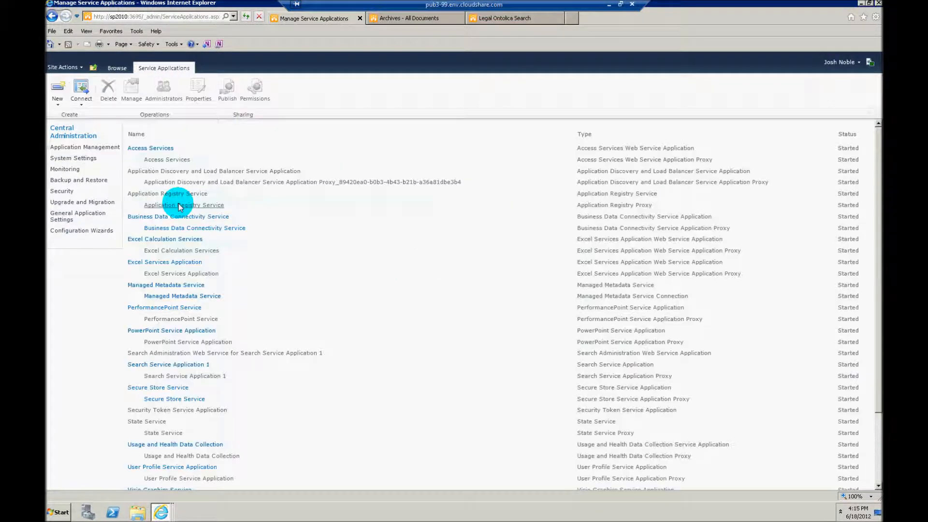
{"action": "mouse_move", "coordinate": [145, 364]}
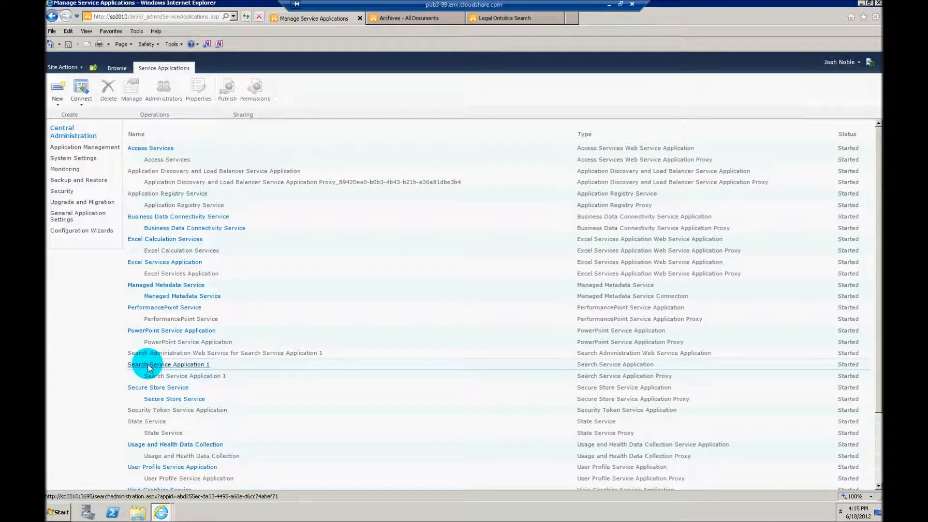
{"action": "left_click", "coordinate": [167, 364]}
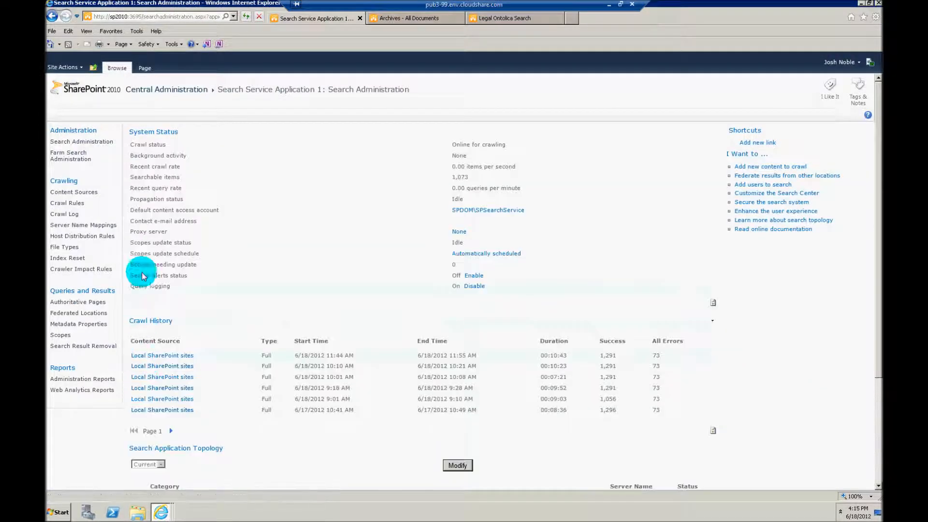
{"action": "mouse_move", "coordinate": [79, 324]}
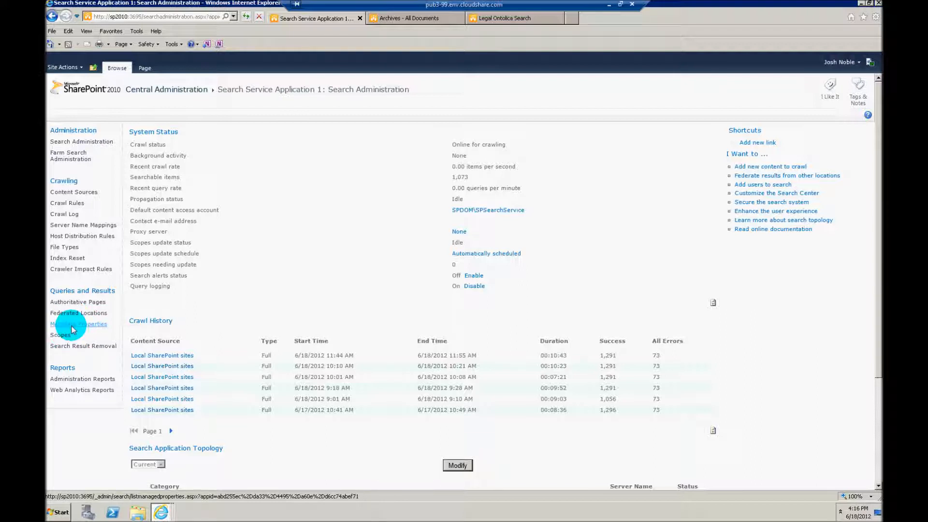
- Open OntolicaManagedMetadata from page 2 of the Metadata Properties list
{"action": "left_click", "coordinate": [78, 324]}
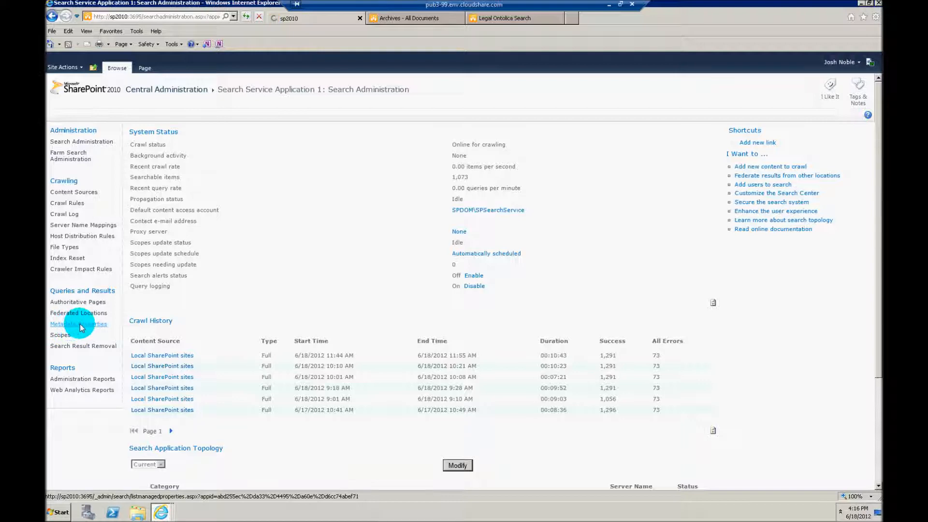
{"action": "left_click", "coordinate": [78, 324]}
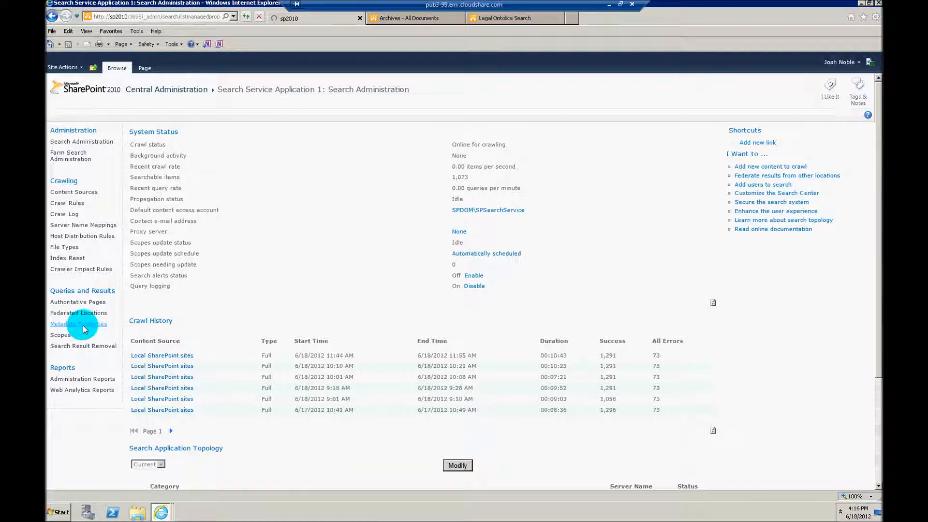
{"action": "left_click", "coordinate": [78, 324]}
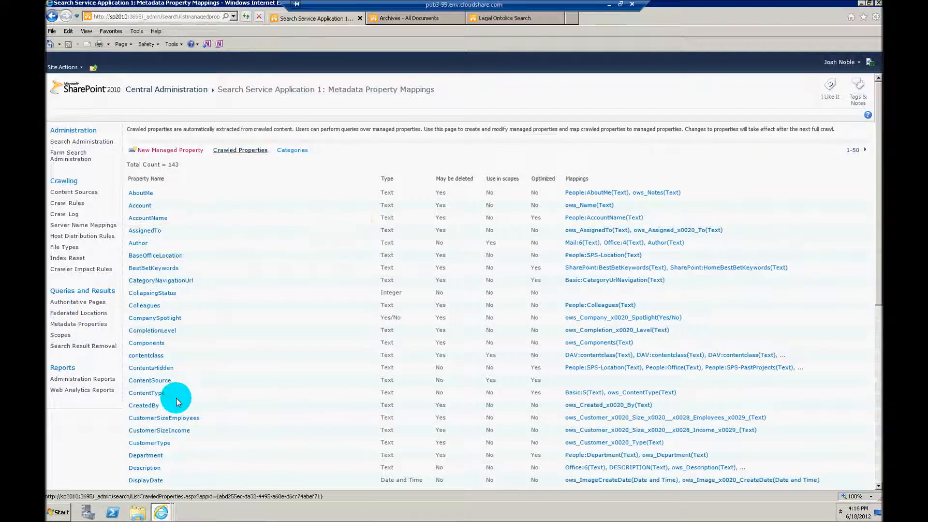
{"action": "mouse_move", "coordinate": [434, 324]}
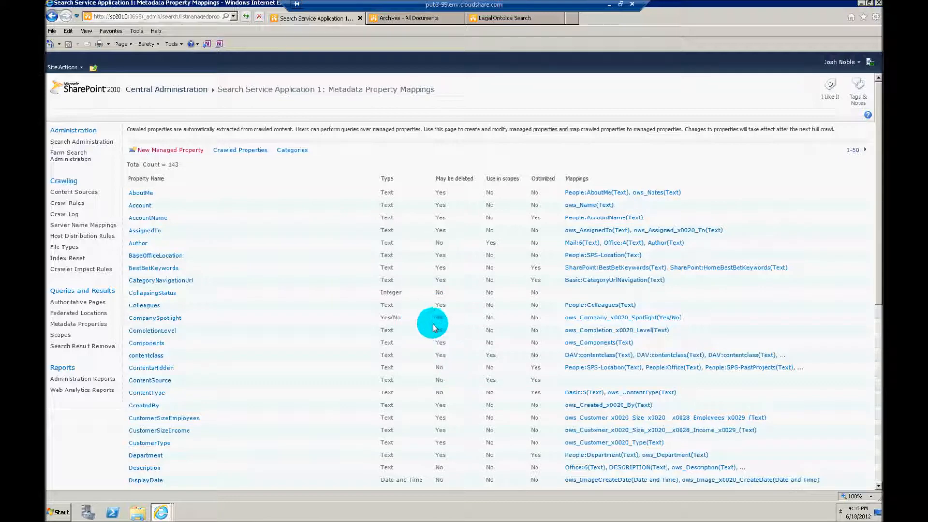
{"action": "mouse_move", "coordinate": [396, 292]}
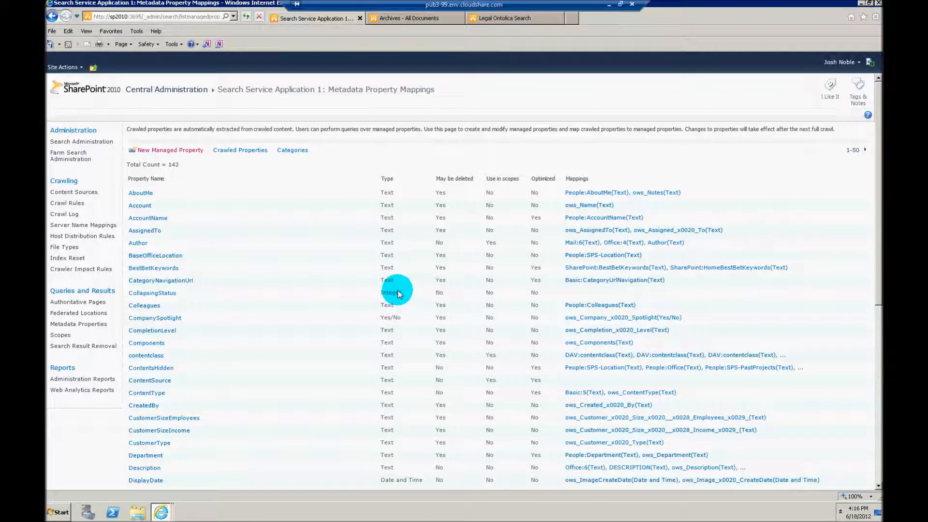
{"action": "scroll", "scroll_direction": "down", "scroll_amount": 3}
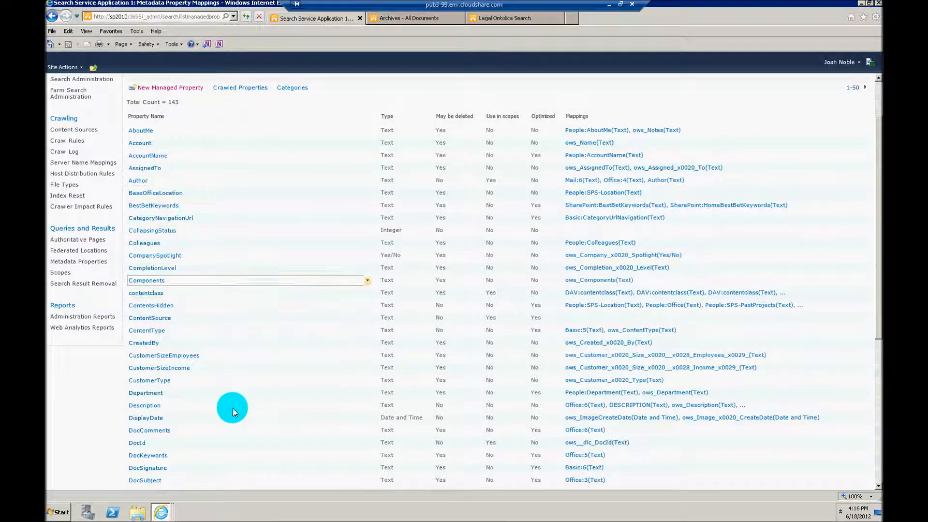
{"action": "scroll", "scroll_direction": "down", "scroll_amount": 3}
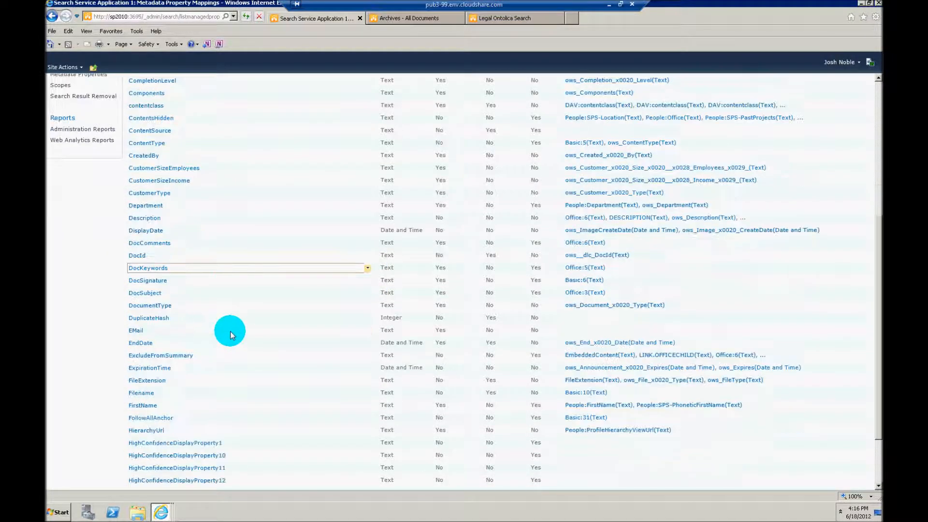
{"action": "scroll", "scroll_direction": "down", "scroll_amount": 3}
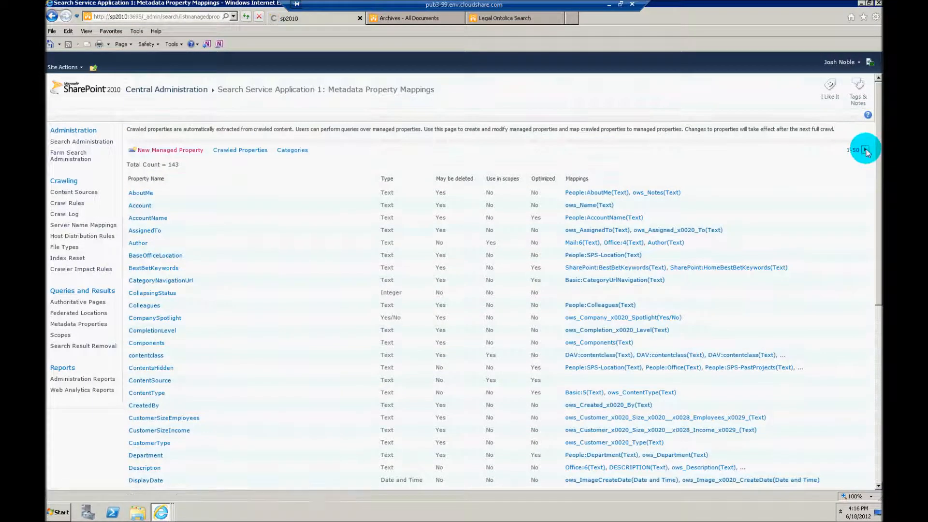
{"action": "left_click", "coordinate": [868, 150]}
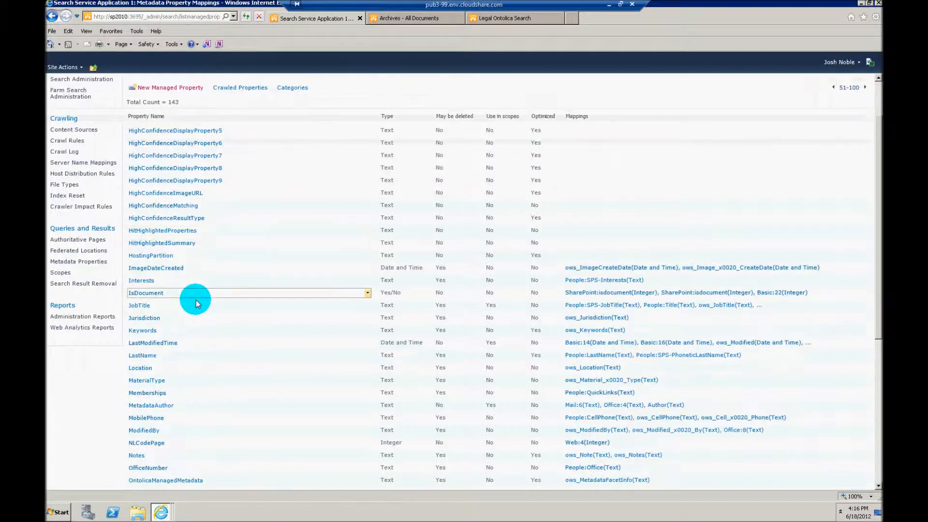
{"action": "scroll", "scroll_direction": "down", "scroll_amount": 3}
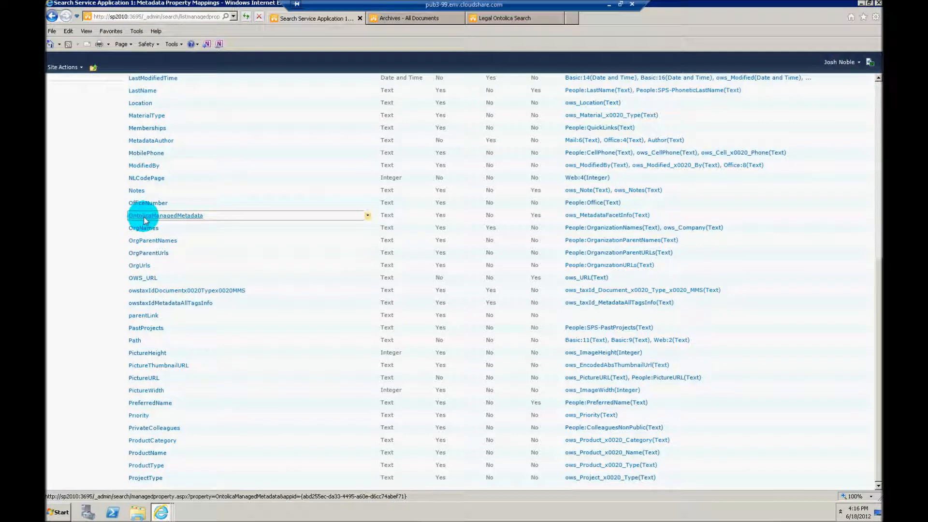
{"action": "left_click", "coordinate": [165, 215]}
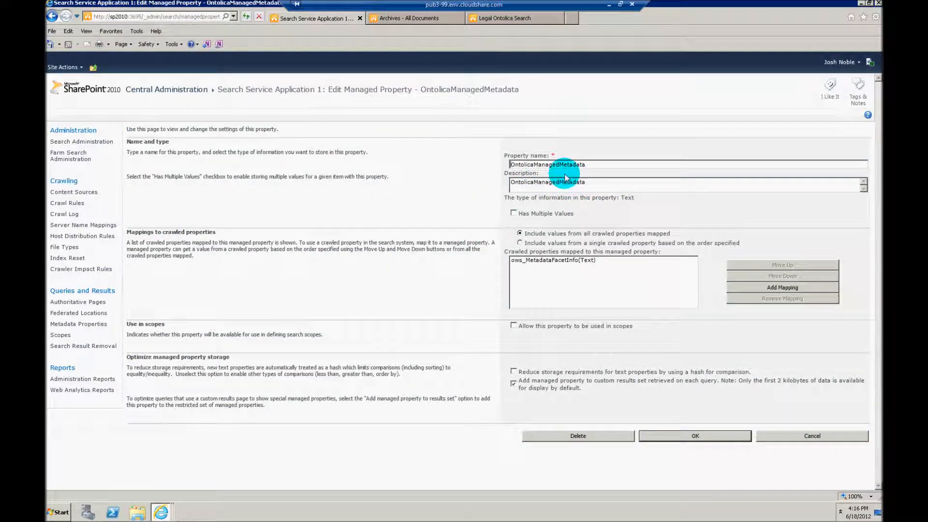
- Include OntolicaManagedMetadata in the custom results set and save the managed property
{"action": "double_click", "coordinate": [546, 164]}
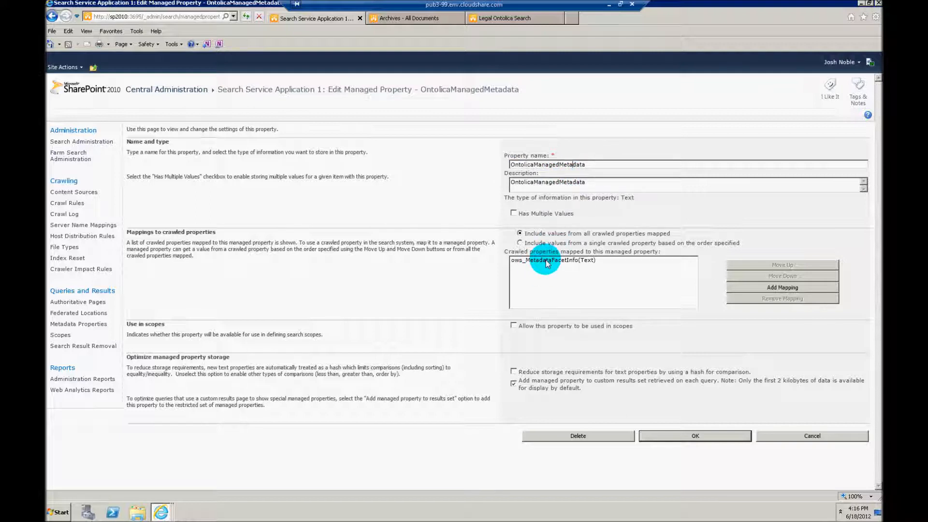
{"action": "left_click", "coordinate": [550, 260]}
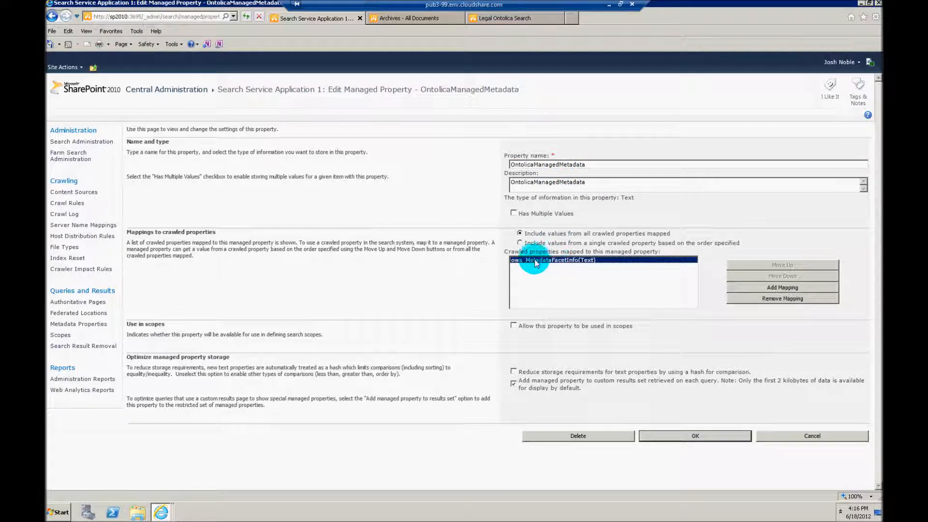
{"action": "mouse_move", "coordinate": [547, 268]}
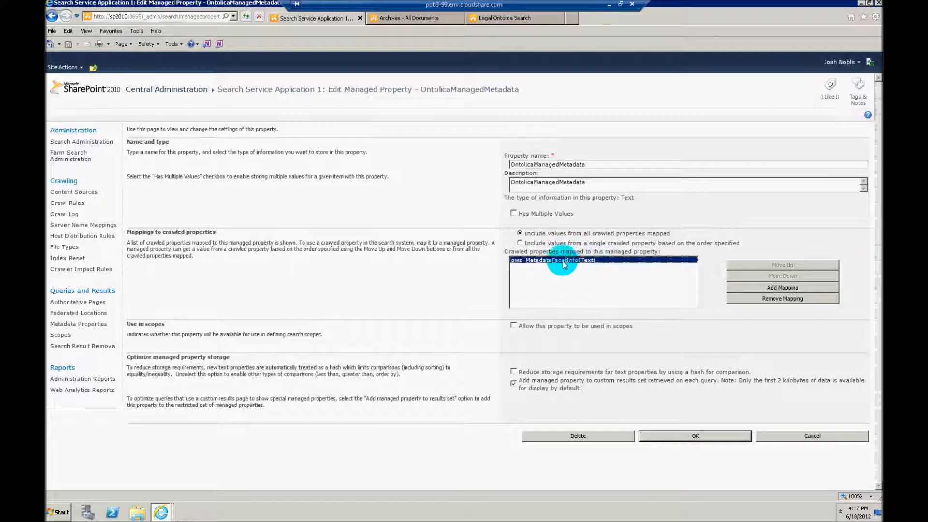
{"action": "mouse_move", "coordinate": [547, 272]}
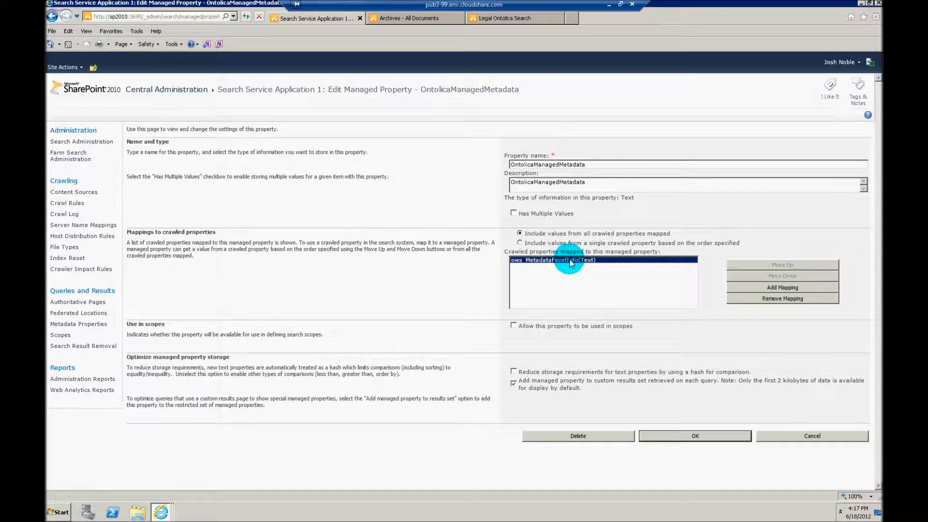
{"action": "left_click", "coordinate": [514, 381]}
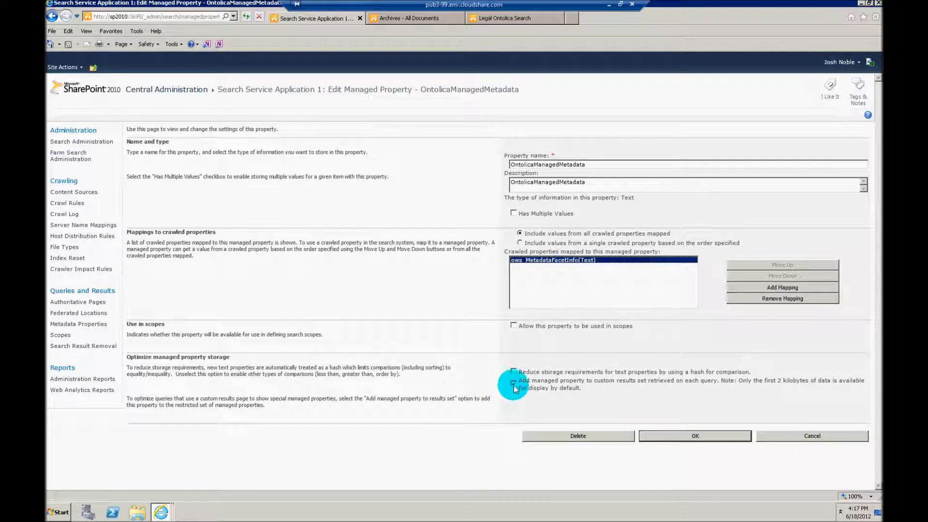
{"action": "left_click", "coordinate": [514, 384]}
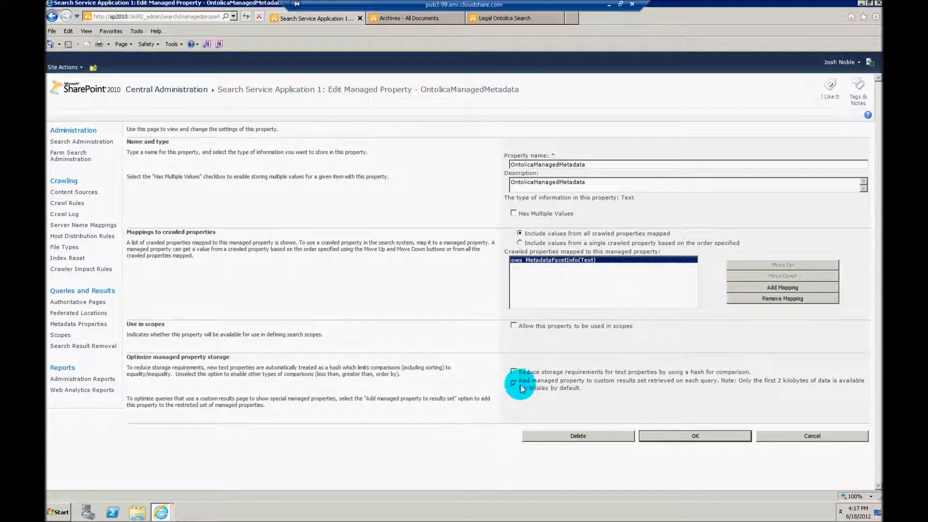
{"action": "left_click", "coordinate": [514, 383]}
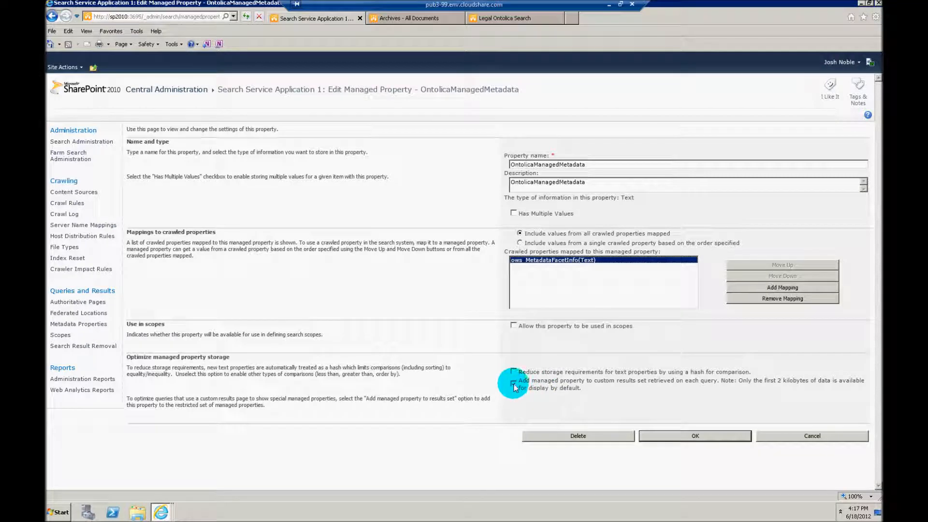
{"action": "left_click", "coordinate": [513, 381]}
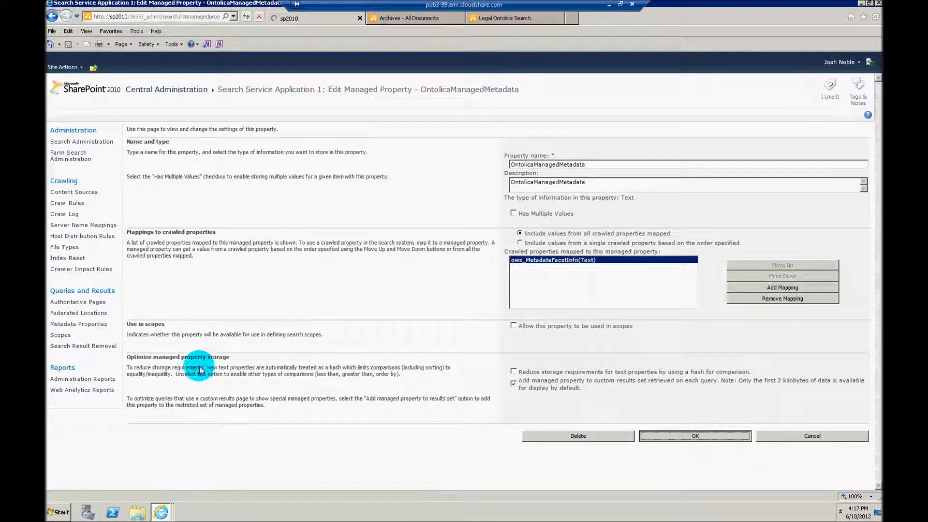
{"action": "left_click", "coordinate": [695, 436]}
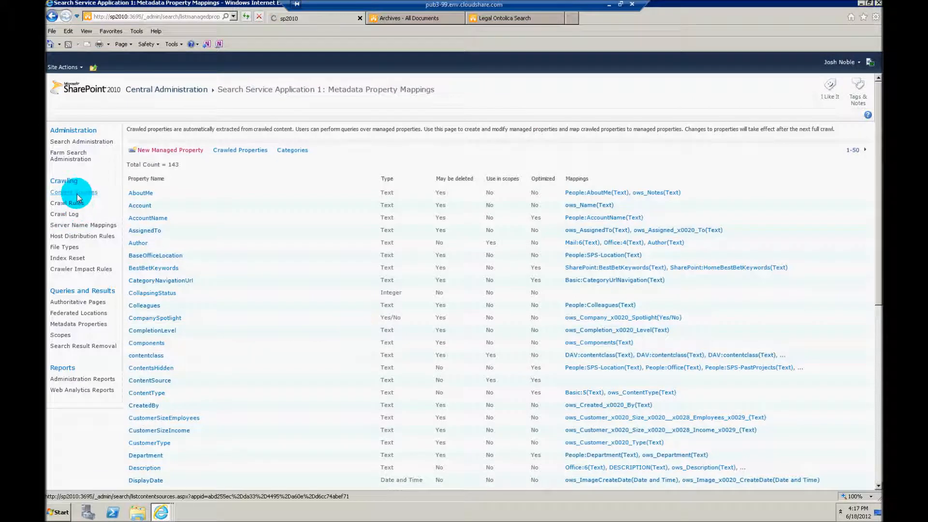
- Open Content Sources and confirm the Local SharePoint sites crawl is idle
{"action": "left_click", "coordinate": [74, 192]}
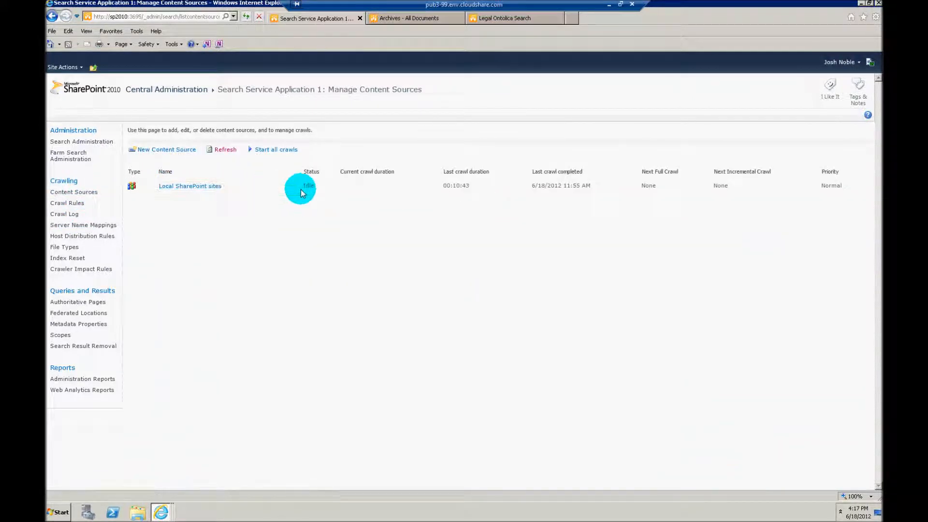
{"action": "left_click", "coordinate": [290, 186]}
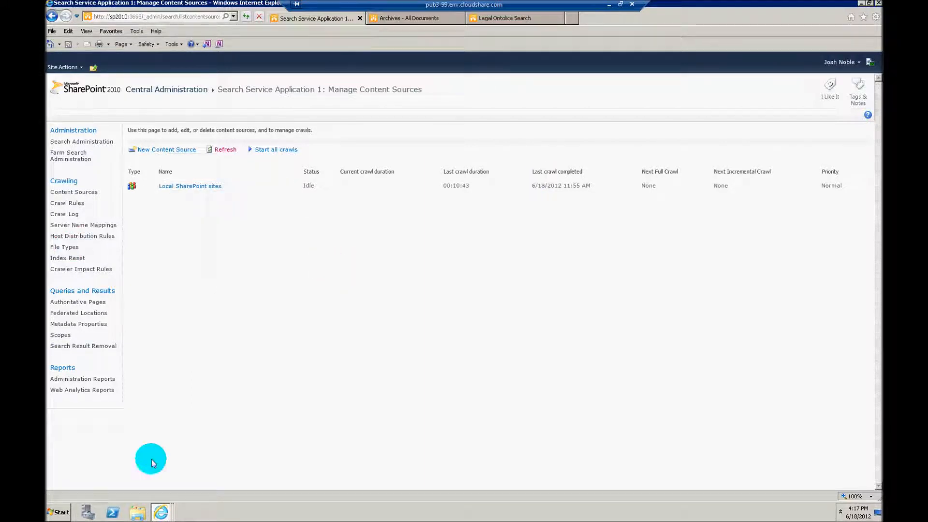
{"action": "mouse_move", "coordinate": [229, 265]}
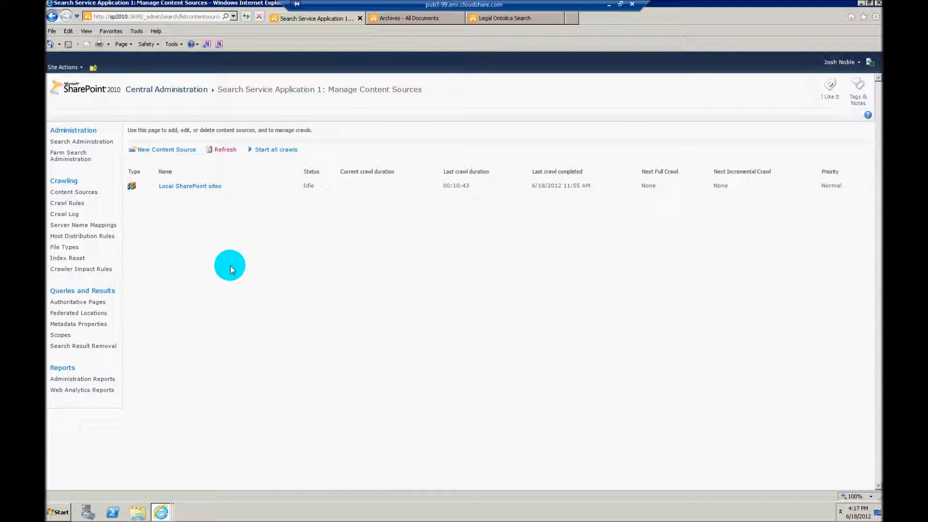
{"action": "mouse_move", "coordinate": [256, 271]}
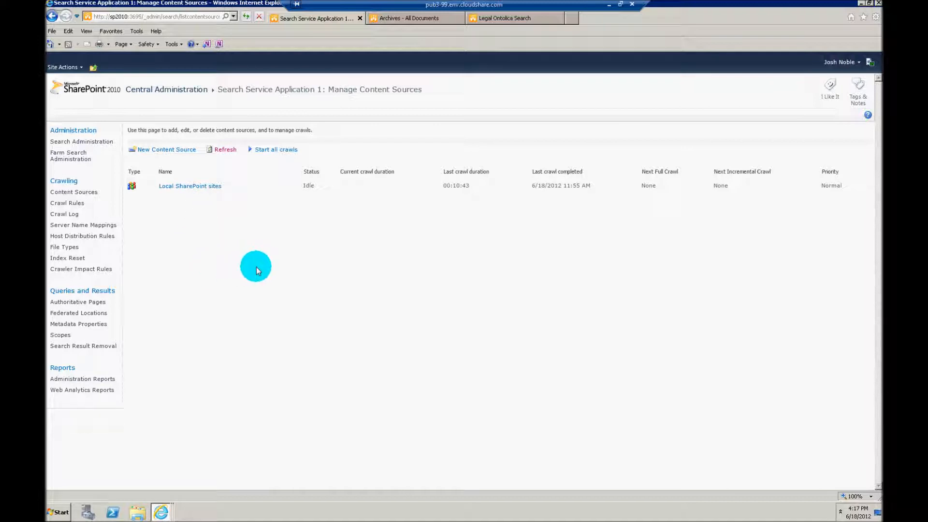
{"action": "mouse_move", "coordinate": [429, 114]}
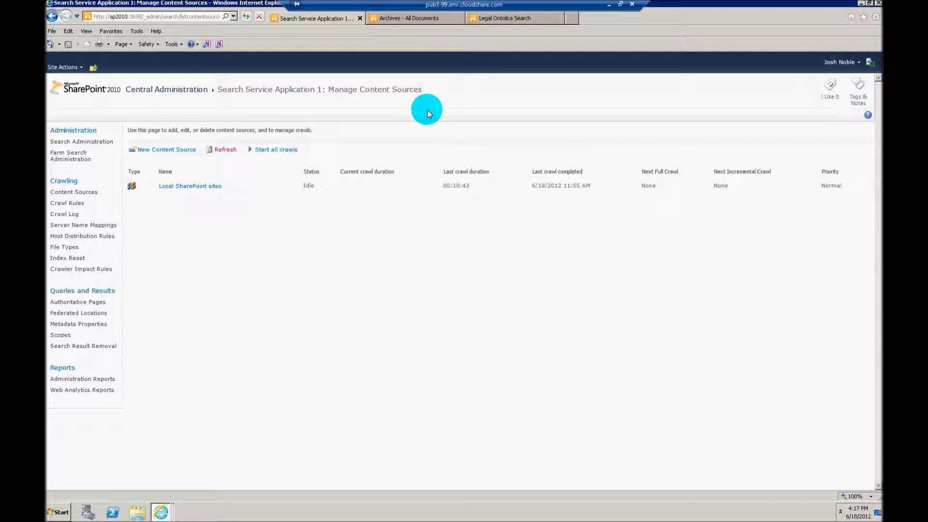
{"action": "mouse_move", "coordinate": [489, 18]}
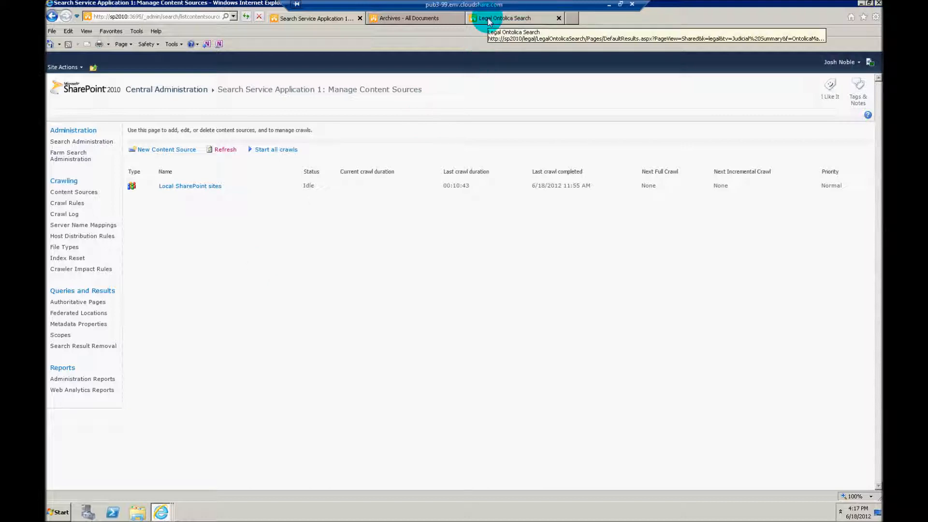
- Go to the Legal site's home page from the Legal Ontolica Search tab
{"action": "left_click", "coordinate": [514, 18]}
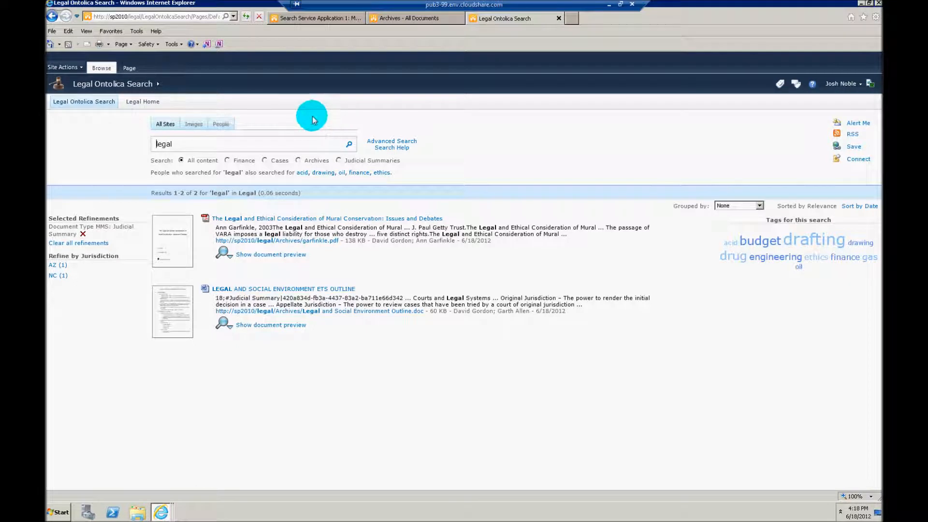
{"action": "mouse_move", "coordinate": [151, 111]}
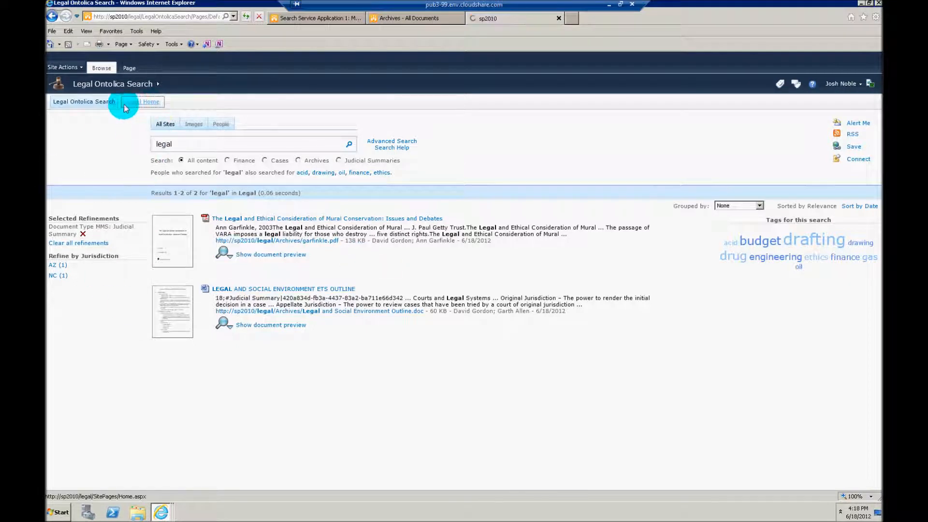
{"action": "left_click", "coordinate": [149, 102]}
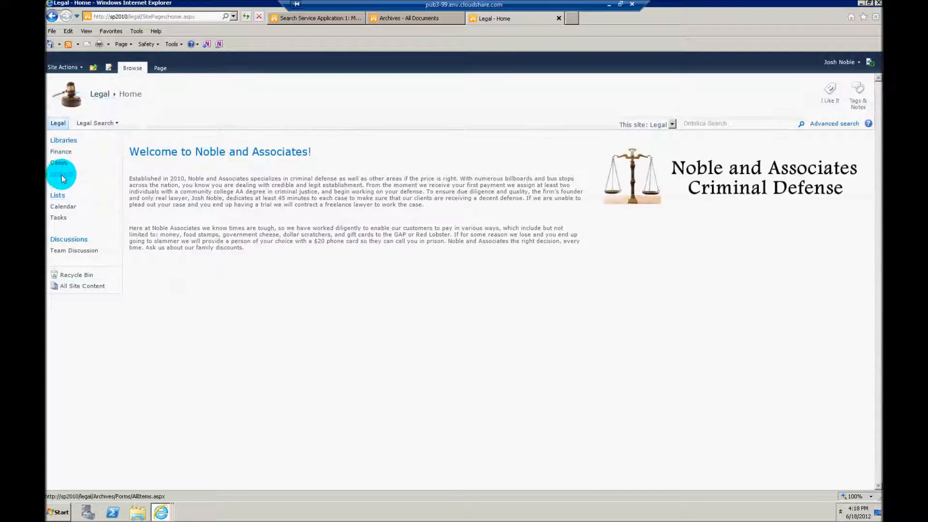
- Open the Archives document library and show its Library ribbon commands
{"action": "left_click", "coordinate": [61, 175]}
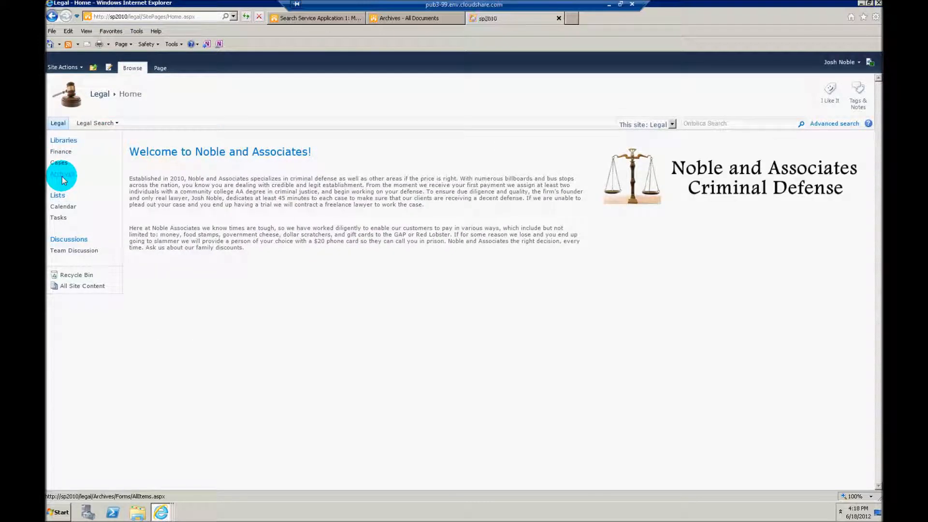
{"action": "left_click", "coordinate": [62, 174]}
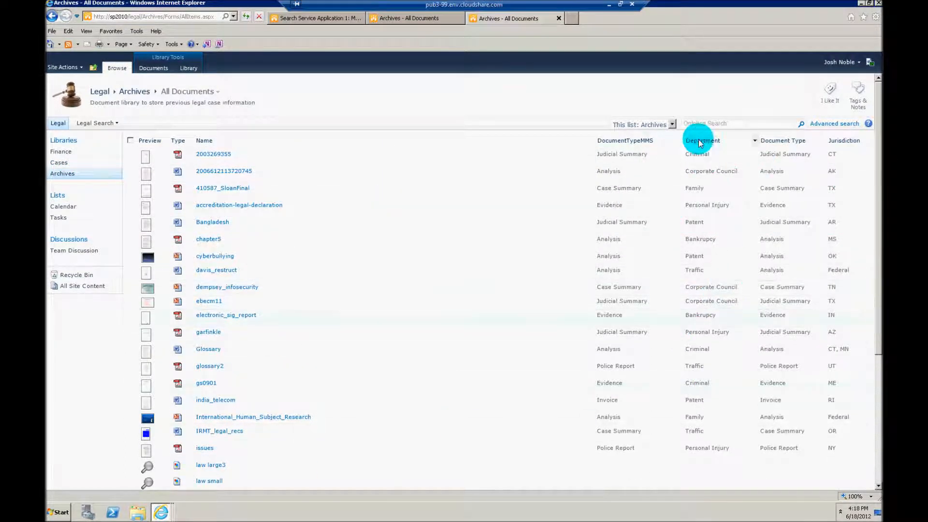
{"action": "mouse_move", "coordinate": [835, 140]}
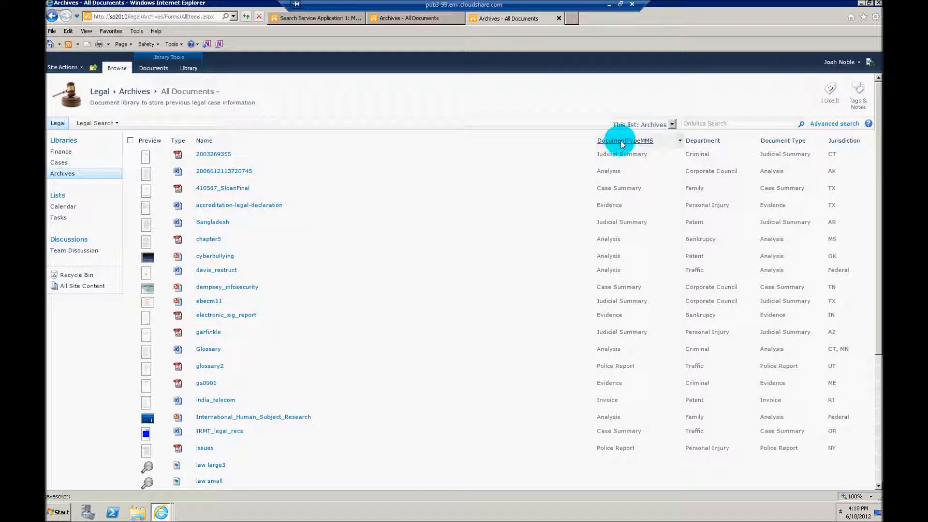
{"action": "left_click", "coordinate": [188, 67]}
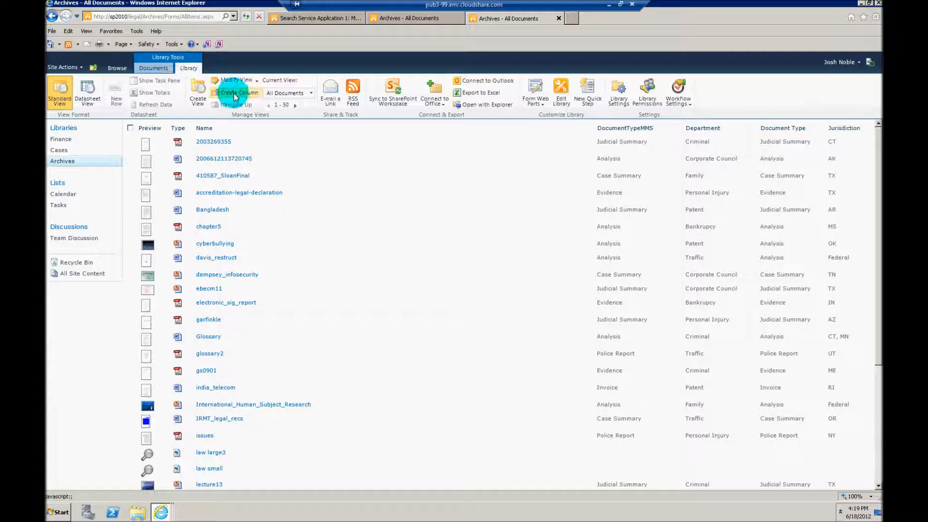
{"action": "left_click", "coordinate": [234, 92]}
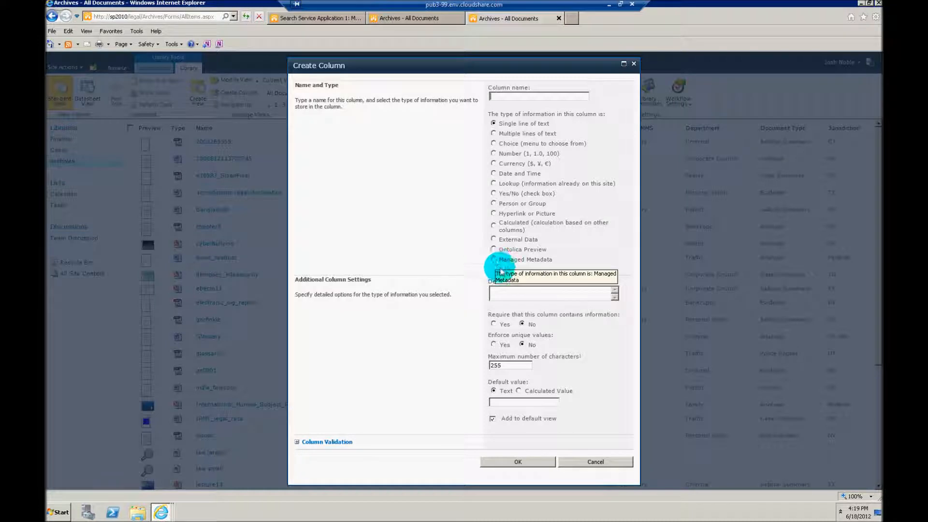
{"action": "left_click", "coordinate": [595, 462]}
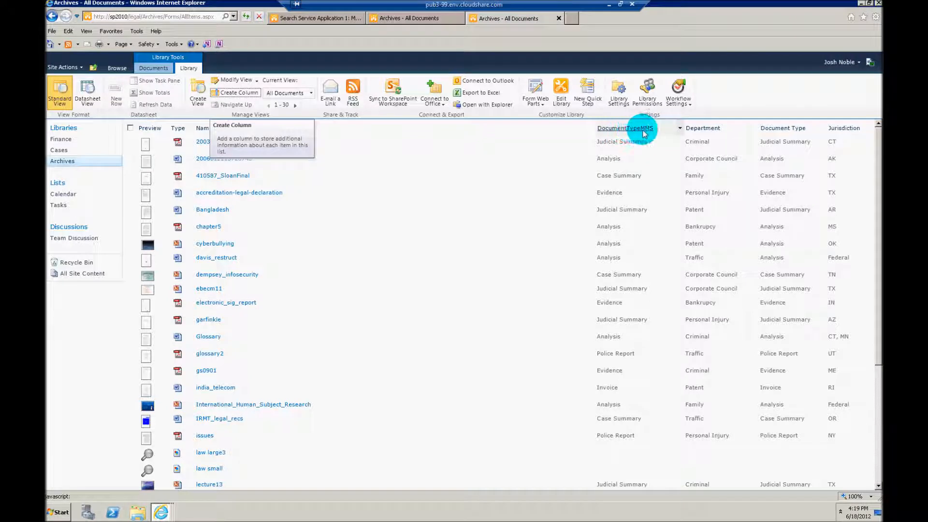
{"action": "mouse_move", "coordinate": [627, 151]}
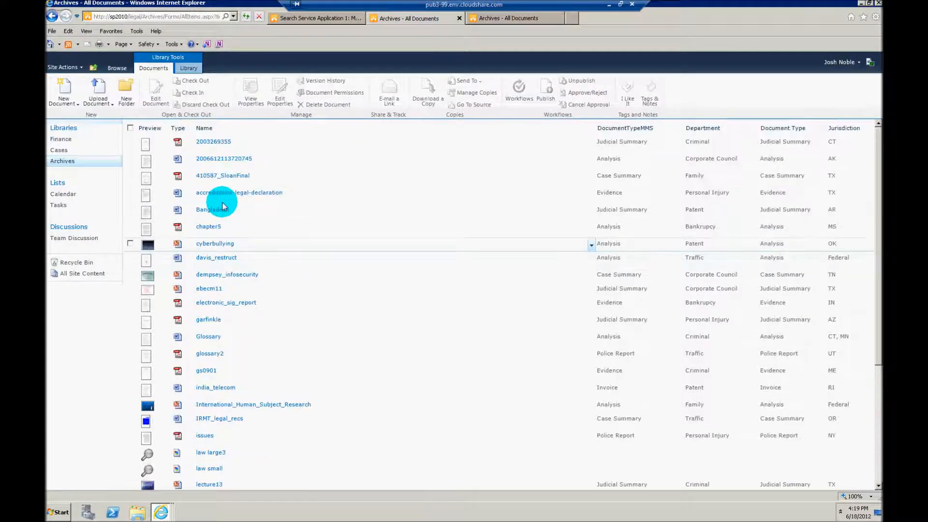
- Go to the Legal Ontolica Search site via the Legal Search link
{"action": "left_click", "coordinate": [116, 68]}
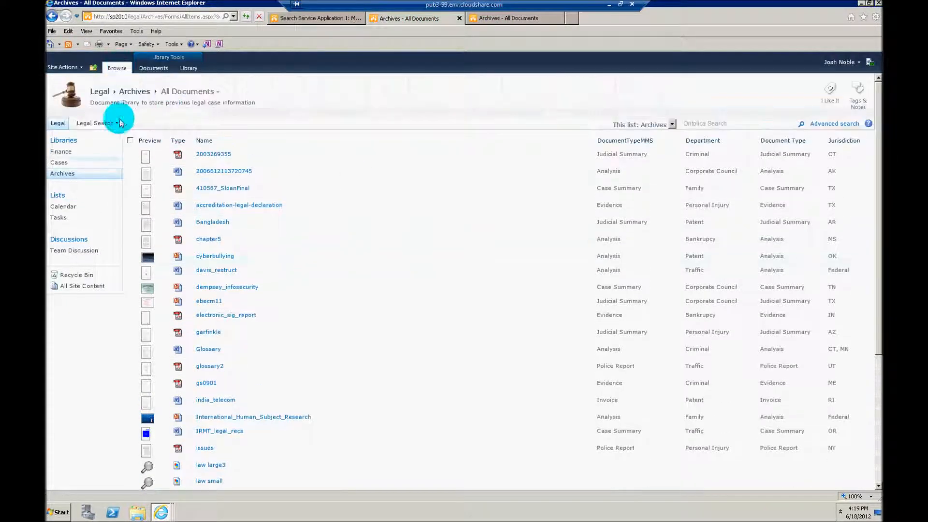
{"action": "left_click", "coordinate": [94, 123]}
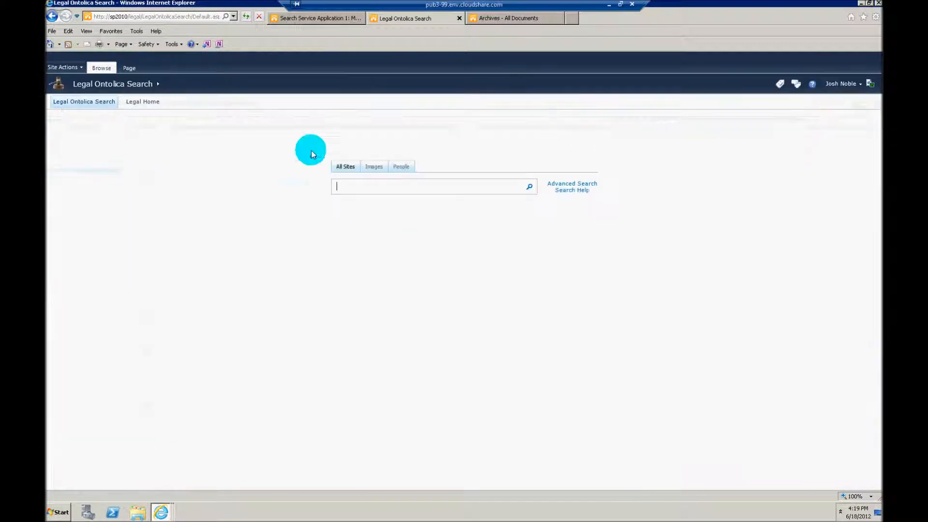
- Go to Site Settings and open Ontolica Search Tabs for the All Sites tab
{"action": "left_click", "coordinate": [62, 67]}
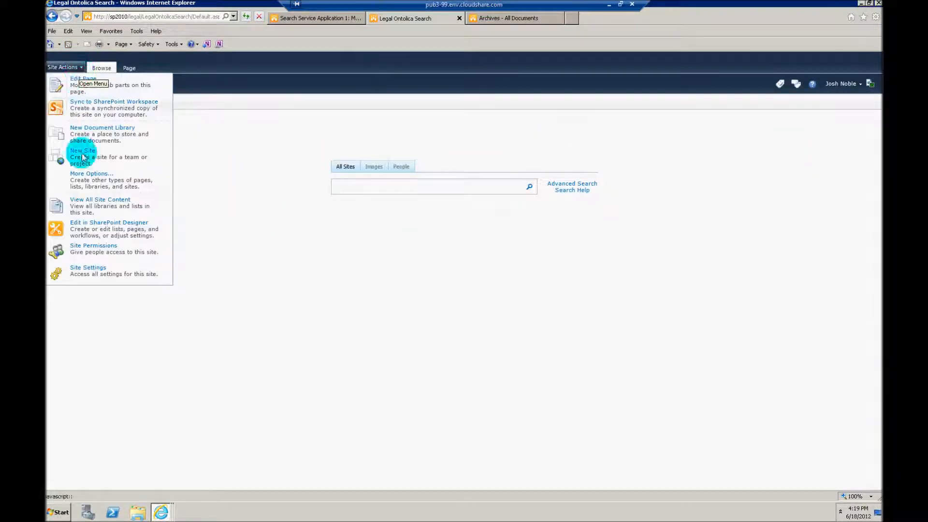
{"action": "left_click", "coordinate": [88, 268]}
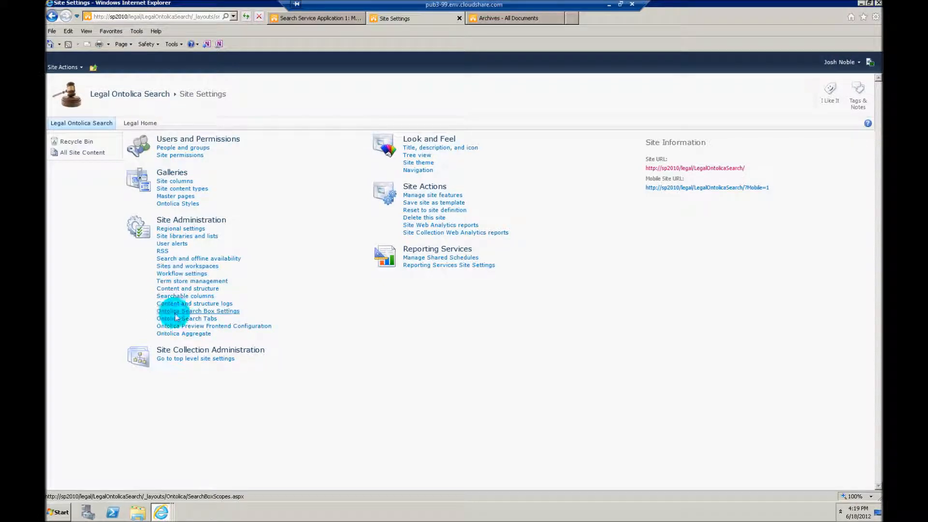
{"action": "left_click", "coordinate": [187, 319]}
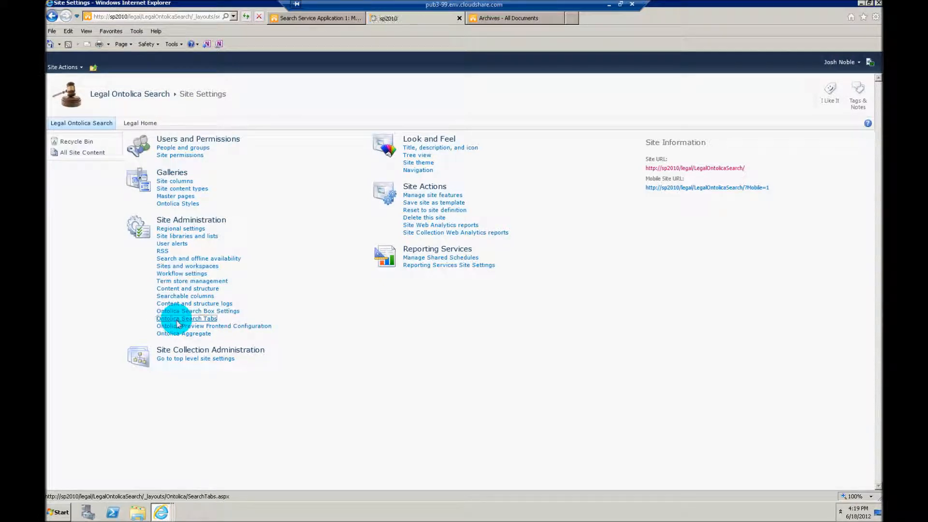
{"action": "left_click", "coordinate": [186, 318]}
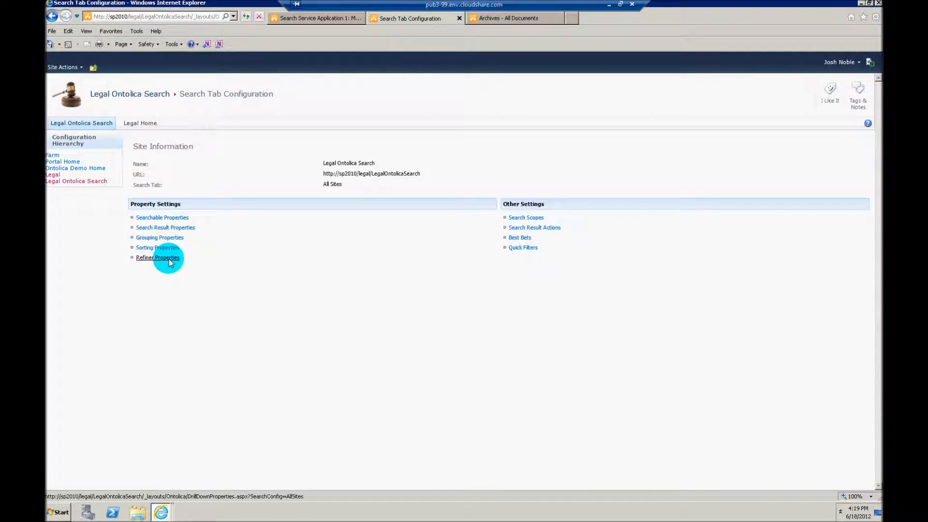
{"action": "left_click", "coordinate": [157, 258]}
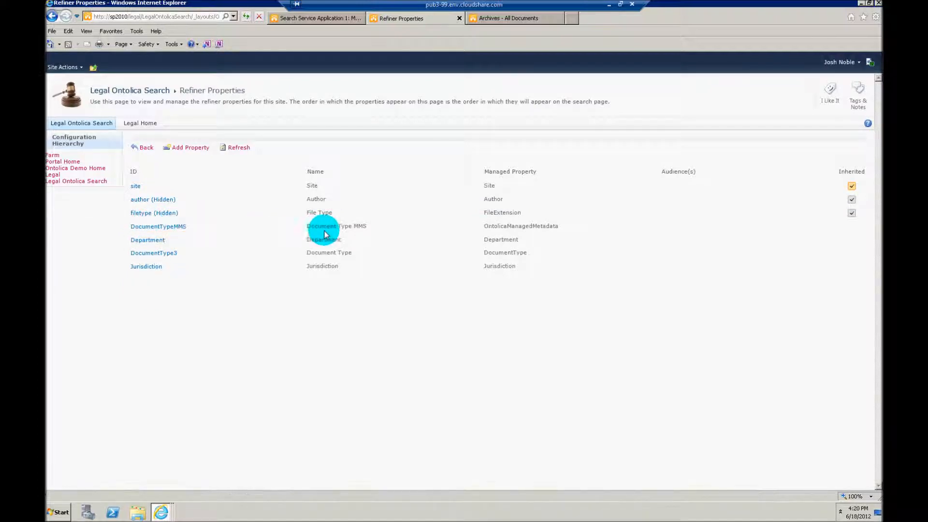
{"action": "mouse_move", "coordinate": [513, 232]}
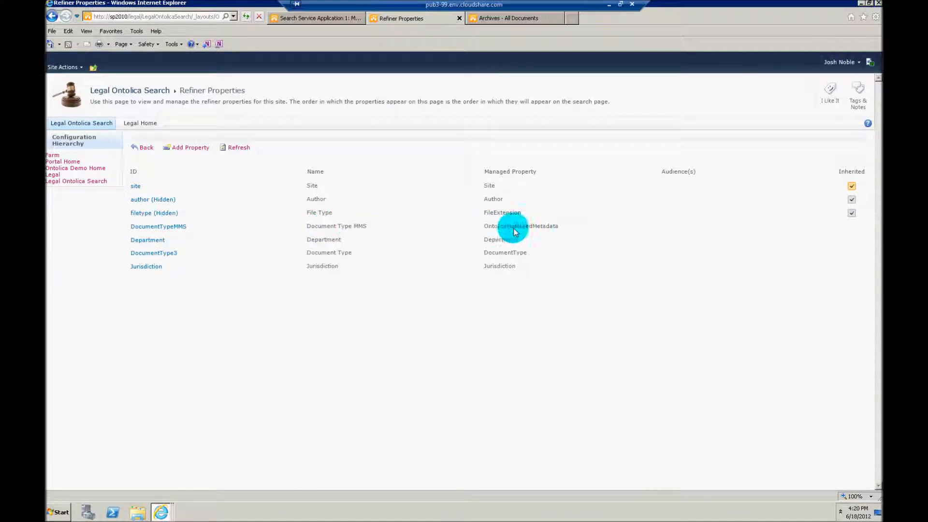
{"action": "left_click", "coordinate": [158, 227]}
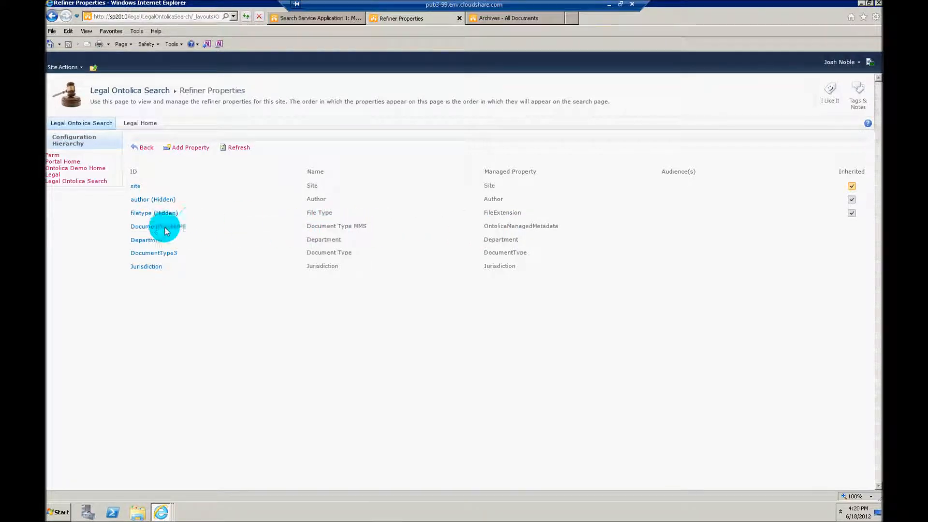
{"action": "left_click", "coordinate": [155, 226]}
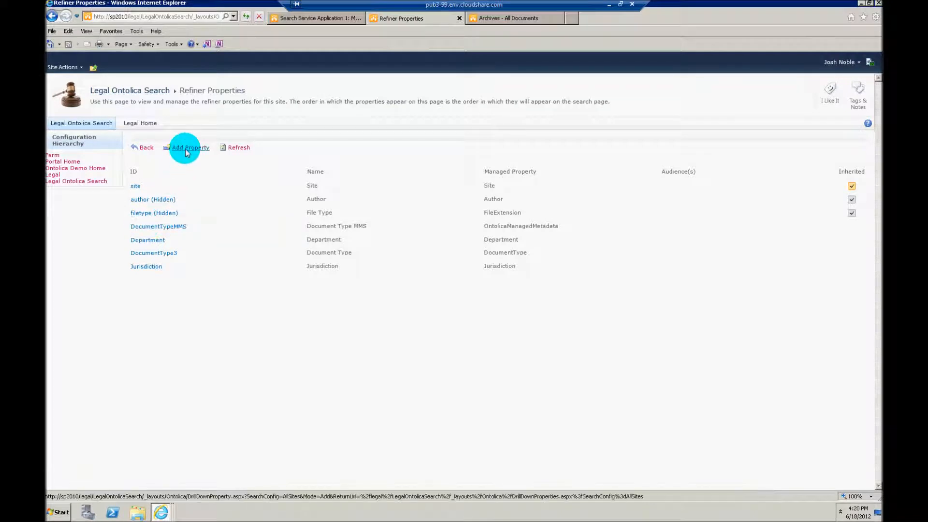
{"action": "left_click", "coordinate": [158, 226]}
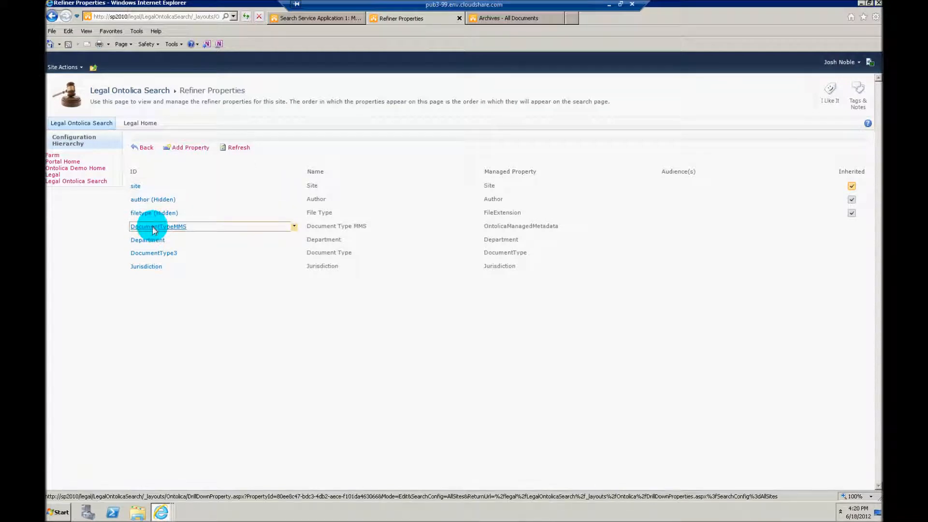
- Review the DocumentTypeMMS refiner property, then return to the Archives library tab
{"action": "left_click", "coordinate": [157, 226]}
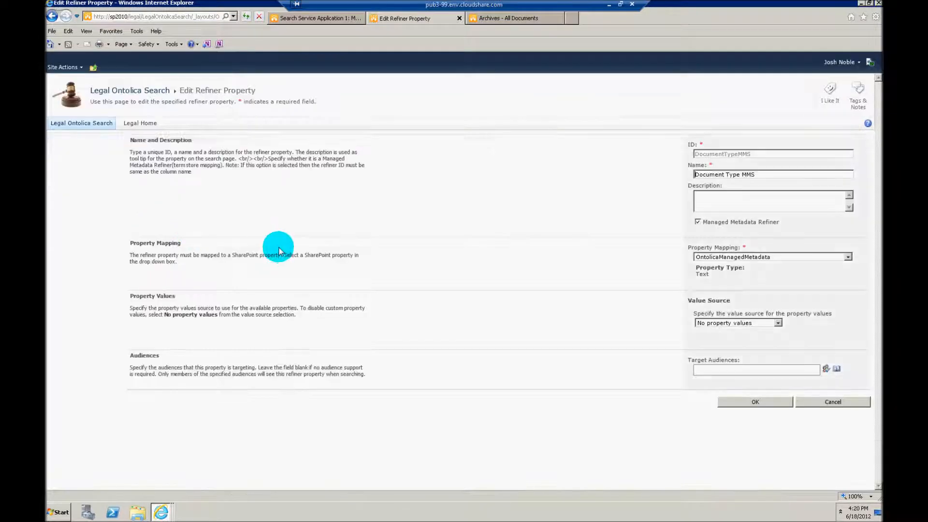
{"action": "triple_click", "coordinate": [733, 175]}
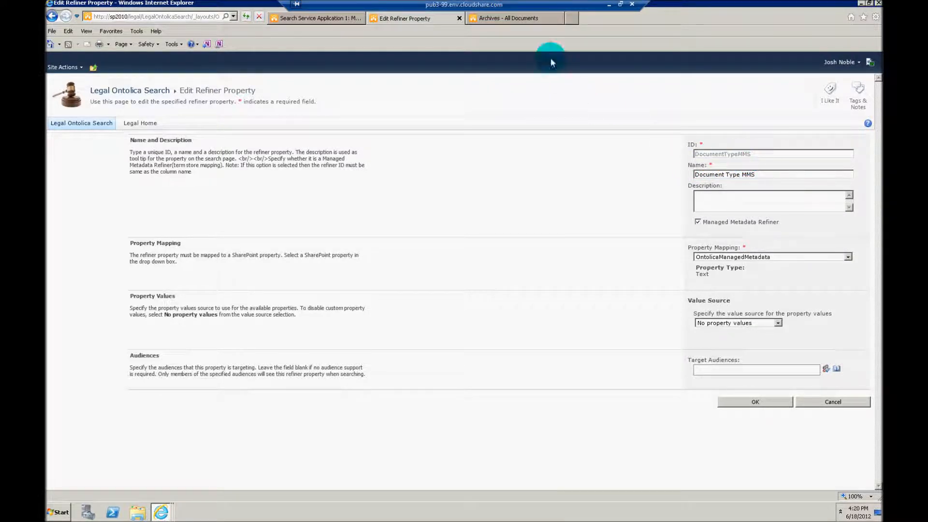
{"action": "left_click", "coordinate": [514, 17]}
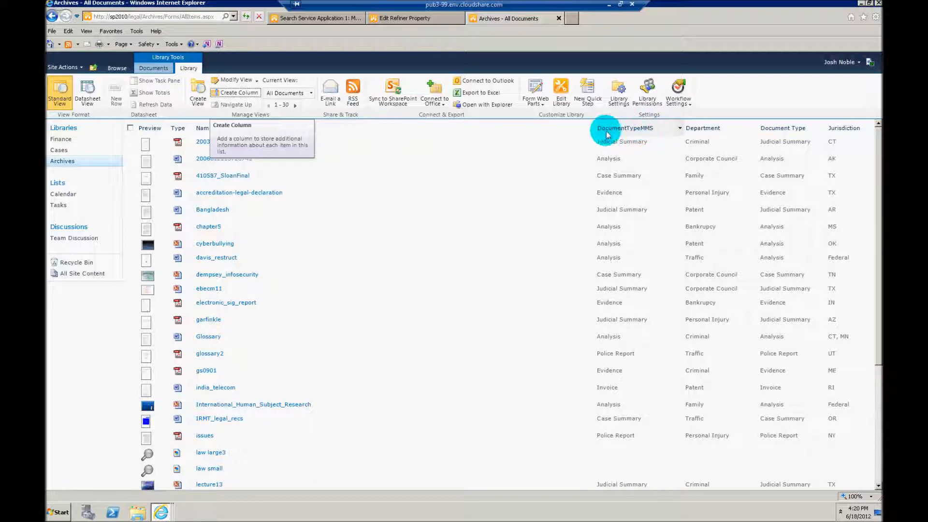
- Return to the DocumentTypeMMS Edit Refiner Property tab to check its Property Mapping
{"action": "left_click", "coordinate": [407, 17]}
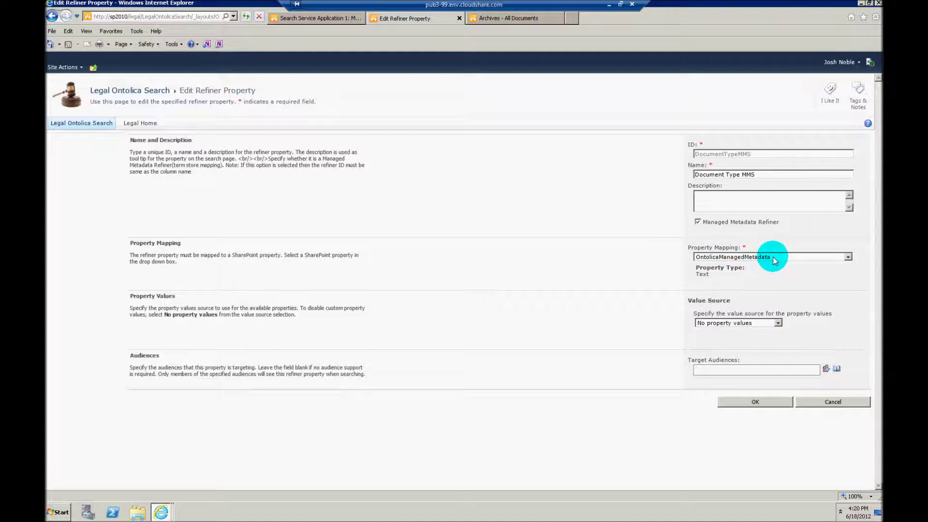
- Keep DocumentTypeMMS mapped to OntolicaManagedMetadata as a Managed Metadata Refiner and save
{"action": "left_click", "coordinate": [848, 257]}
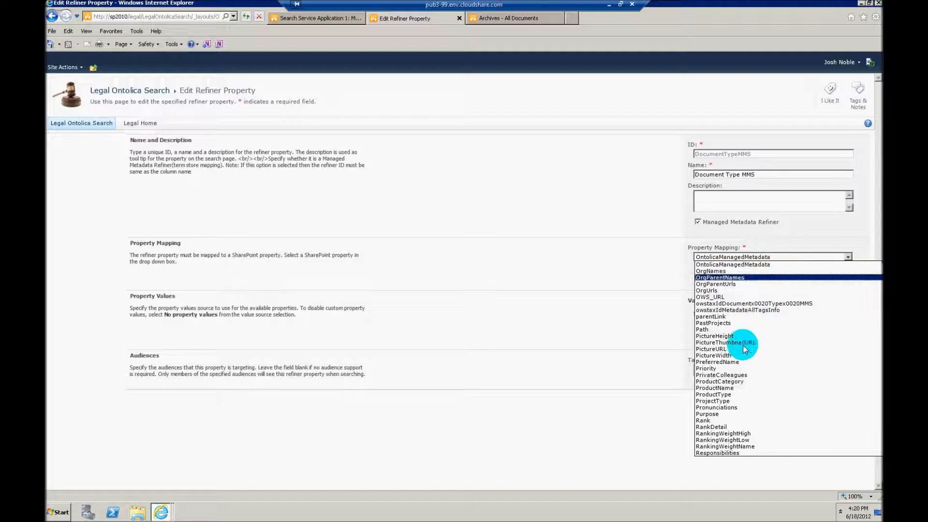
{"action": "mouse_move", "coordinate": [746, 271]}
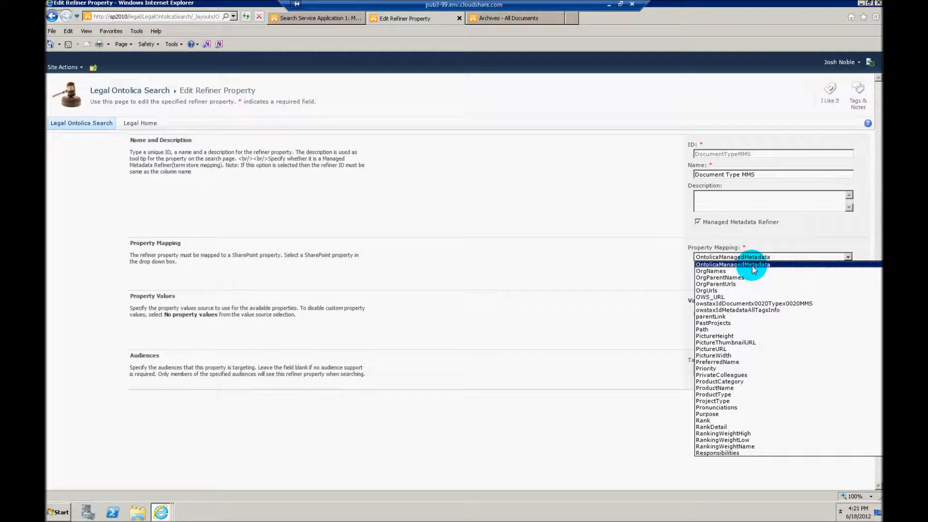
{"action": "left_click", "coordinate": [732, 264]}
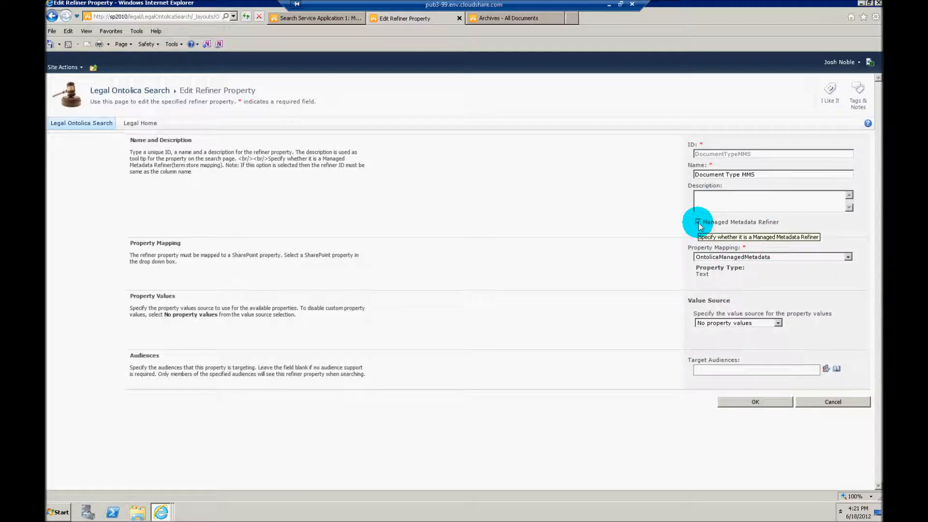
{"action": "mouse_move", "coordinate": [769, 222]}
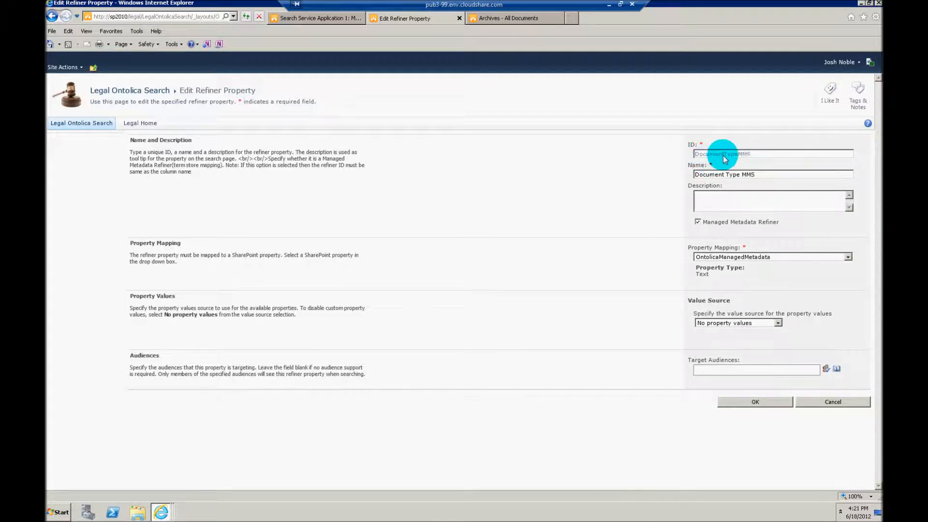
{"action": "mouse_move", "coordinate": [728, 259]}
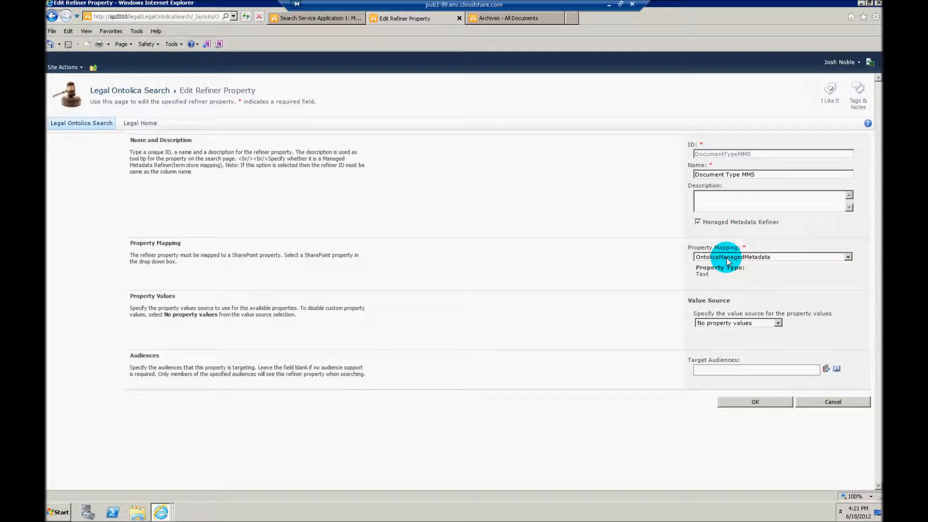
{"action": "mouse_move", "coordinate": [726, 265]}
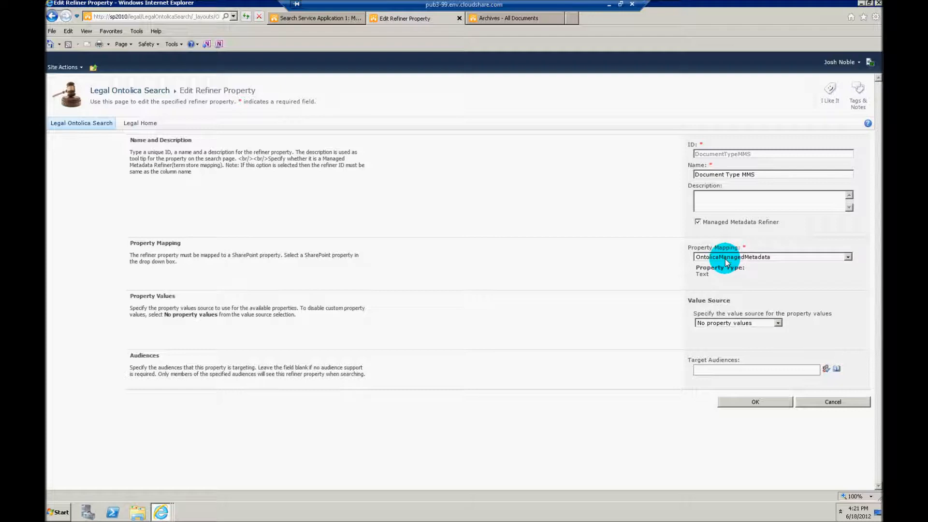
{"action": "mouse_move", "coordinate": [752, 436]}
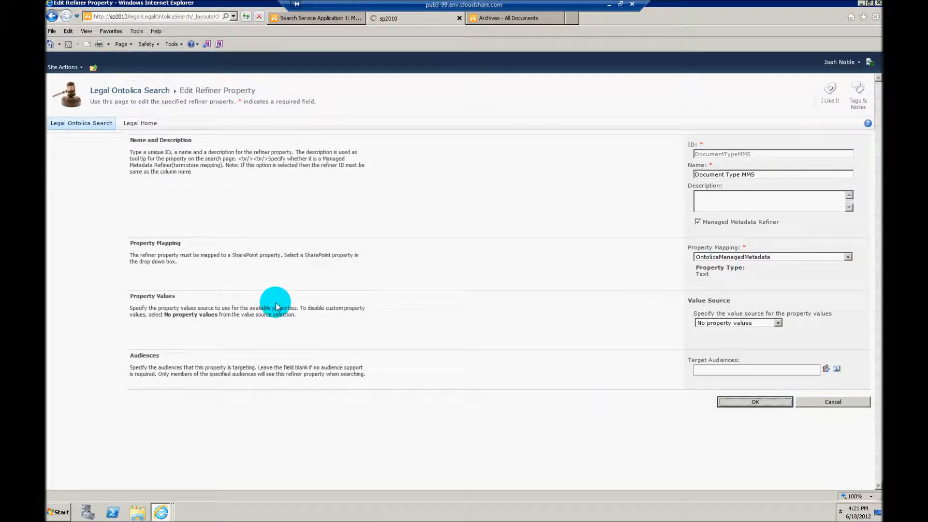
{"action": "left_click", "coordinate": [755, 402]}
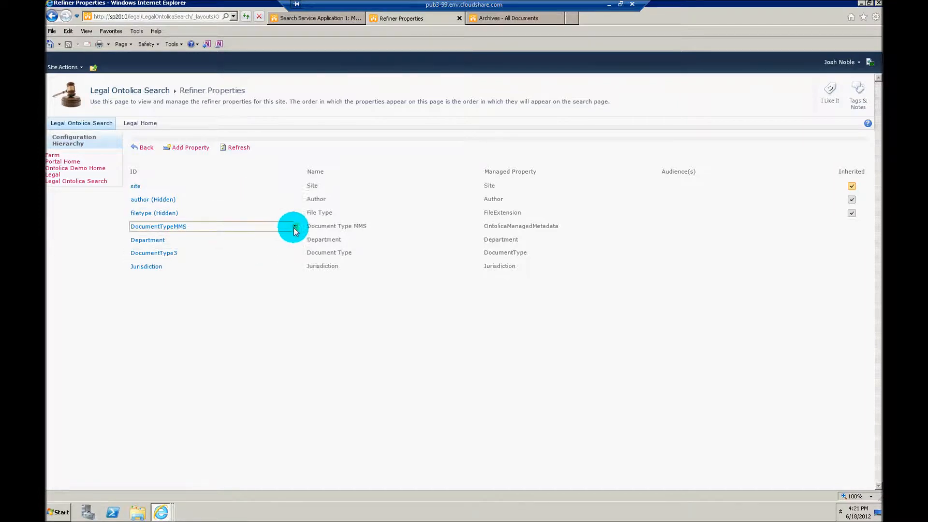
- Open and dismiss the DocumentTypeMMS item menu, then return to the Archives library
{"action": "left_click", "coordinate": [294, 226]}
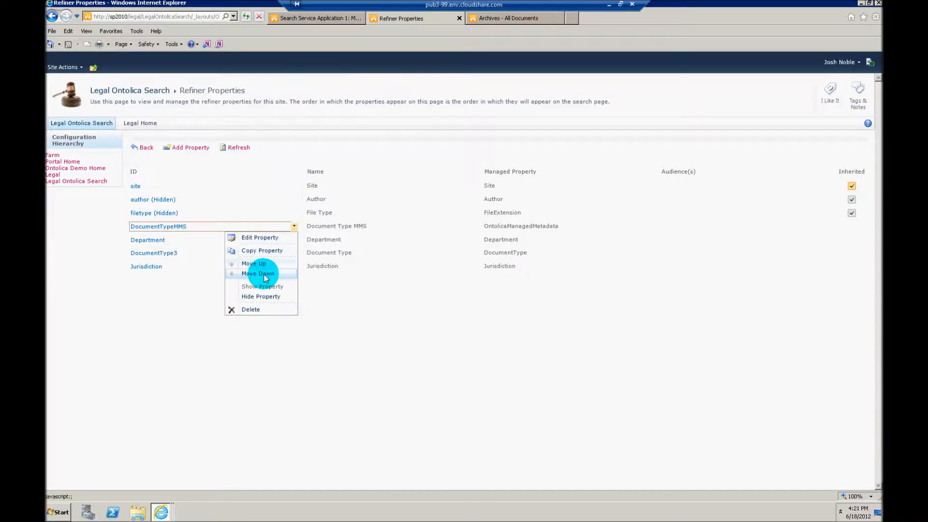
{"action": "left_click", "coordinate": [258, 274]}
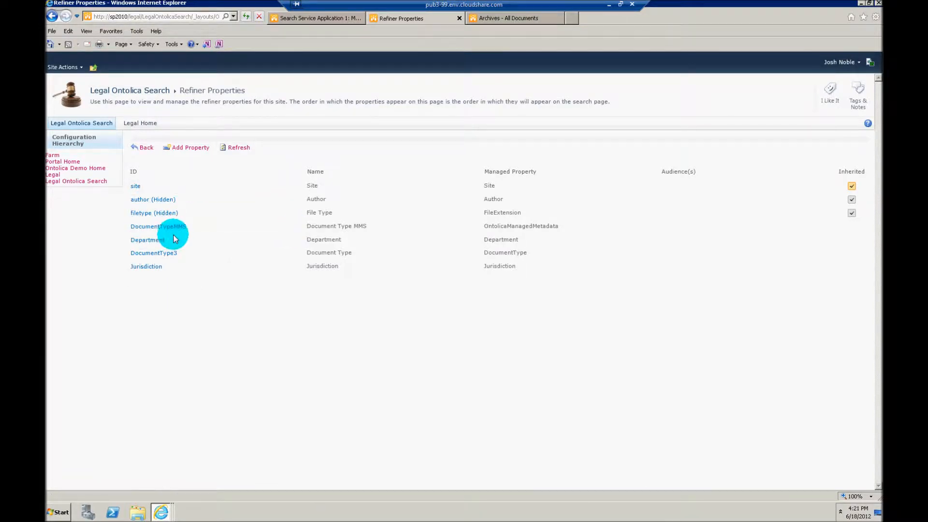
{"action": "left_click", "coordinate": [158, 227]}
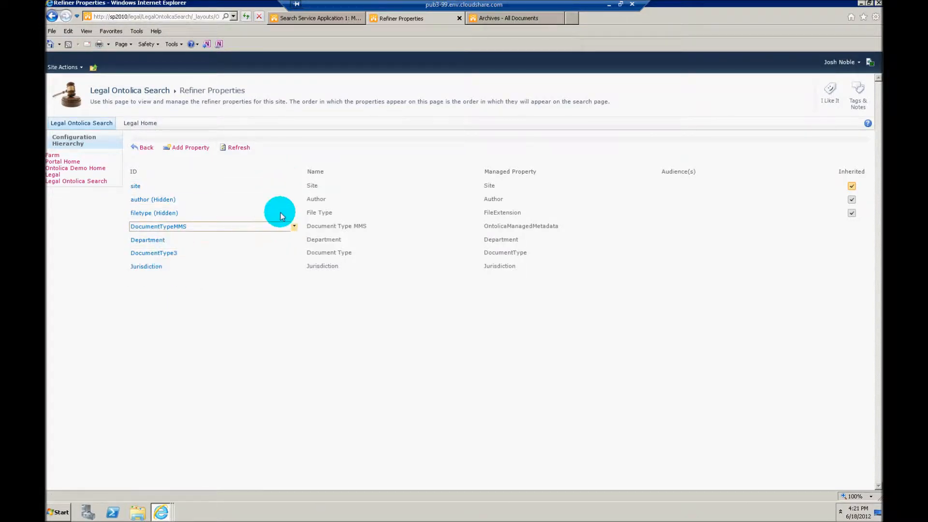
{"action": "left_click", "coordinate": [512, 18]}
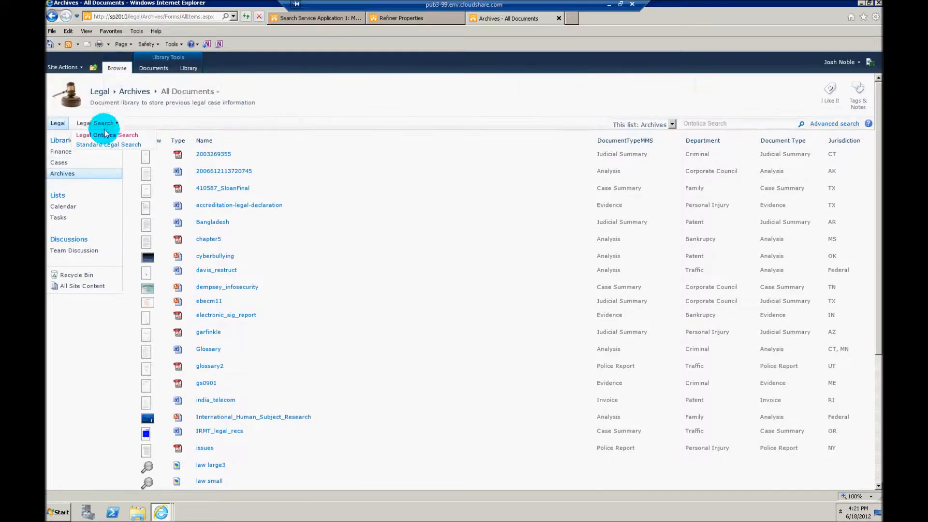
- Search for 'legal' using Legal Ontolica Search
{"action": "left_click", "coordinate": [107, 134]}
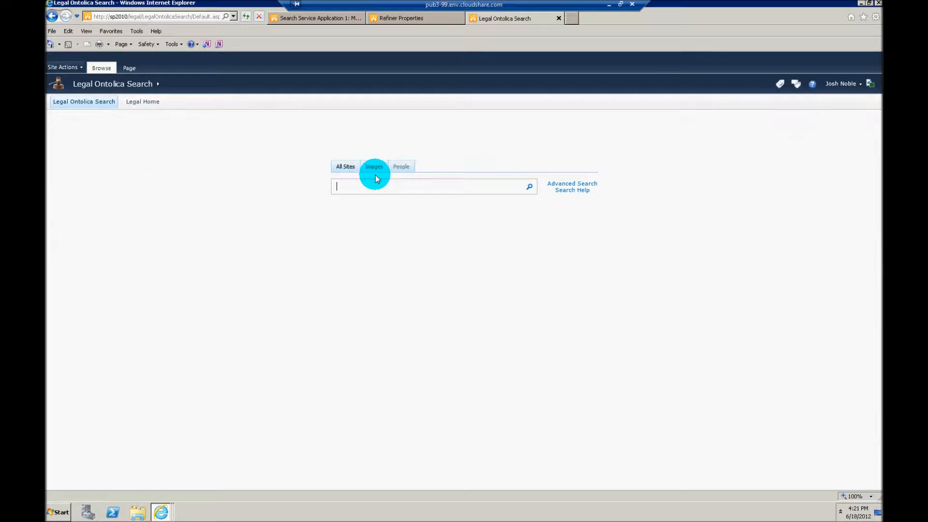
{"action": "type", "text": "legal"}
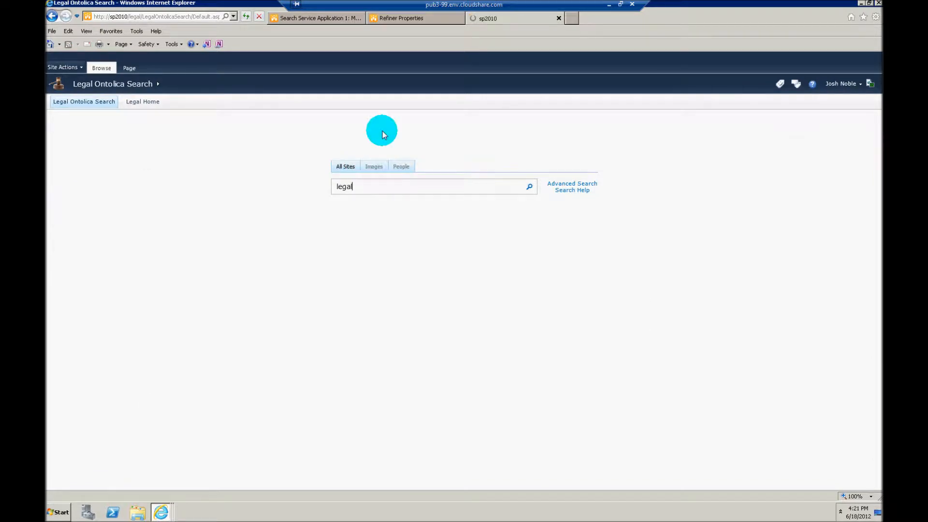
{"action": "left_click", "coordinate": [529, 187]}
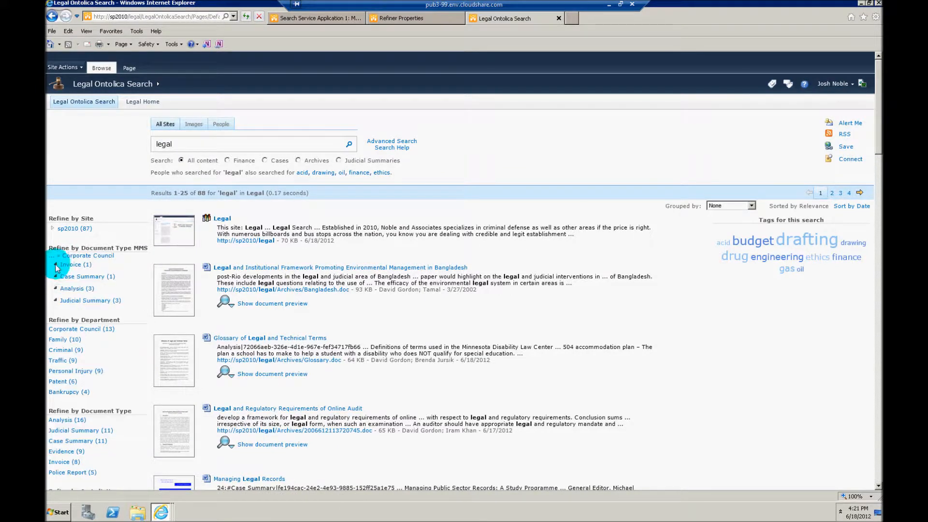
{"action": "mouse_move", "coordinate": [53, 258]}
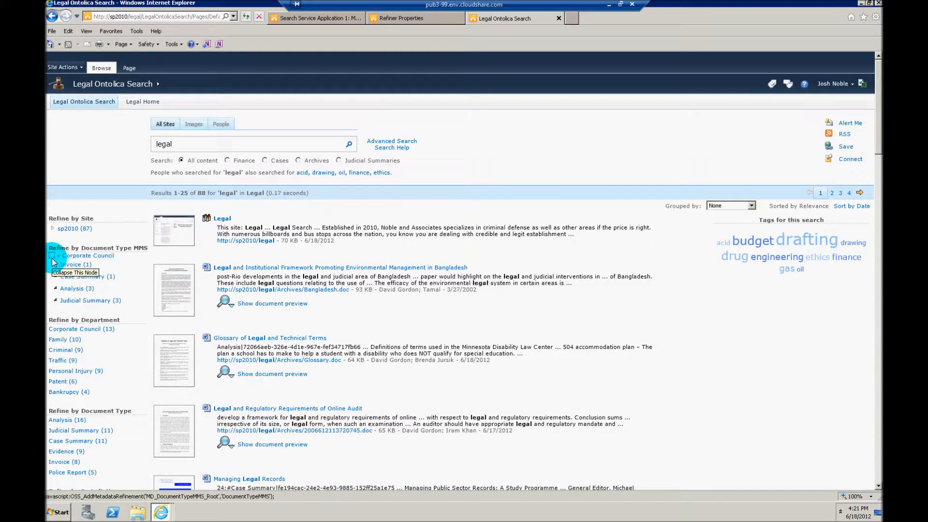